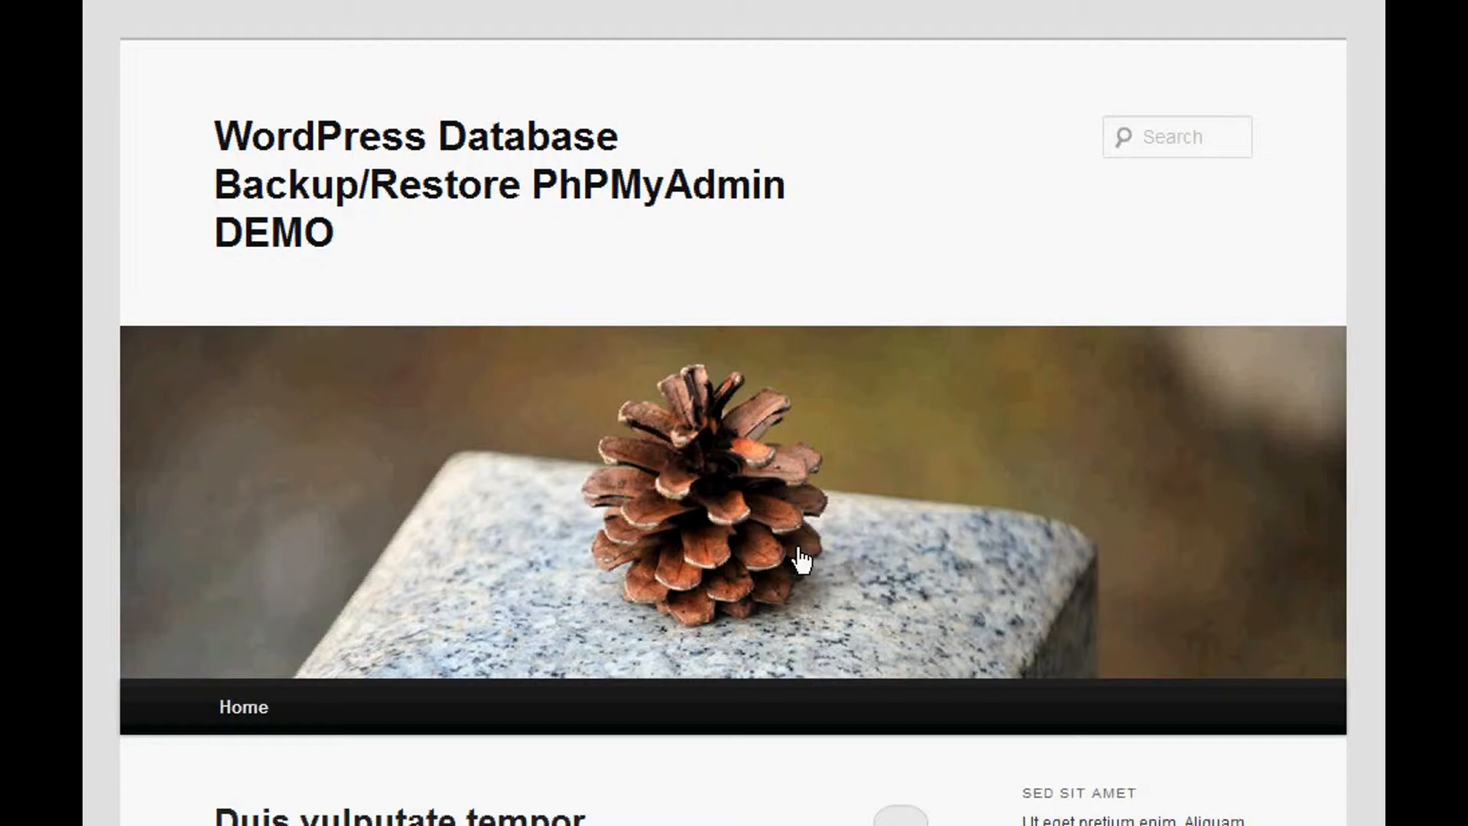
# Step: Enter the account username and password and submit the cPanel login
pyautogui.scroll(-3)
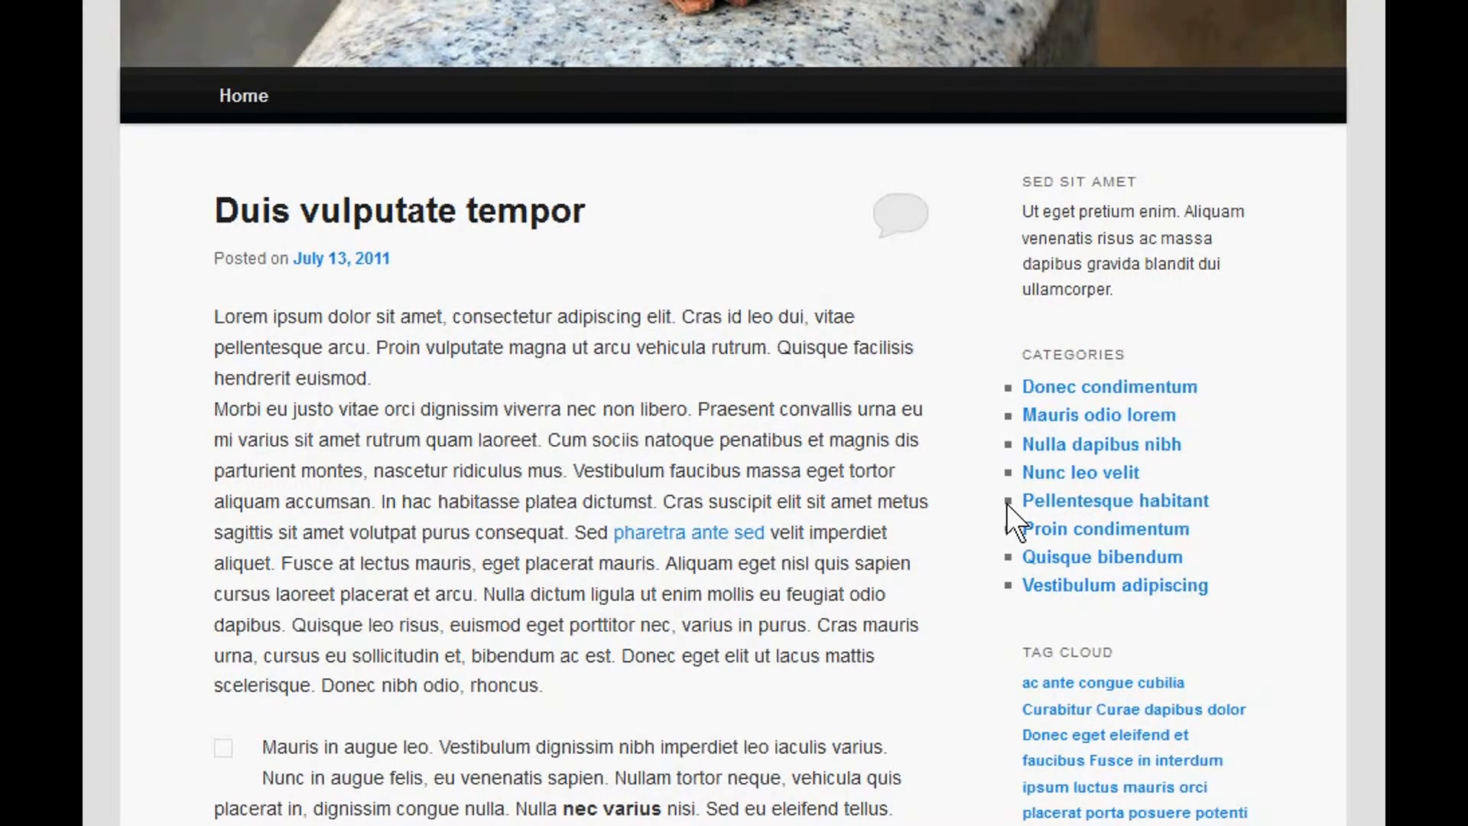
pyautogui.scroll(-3)
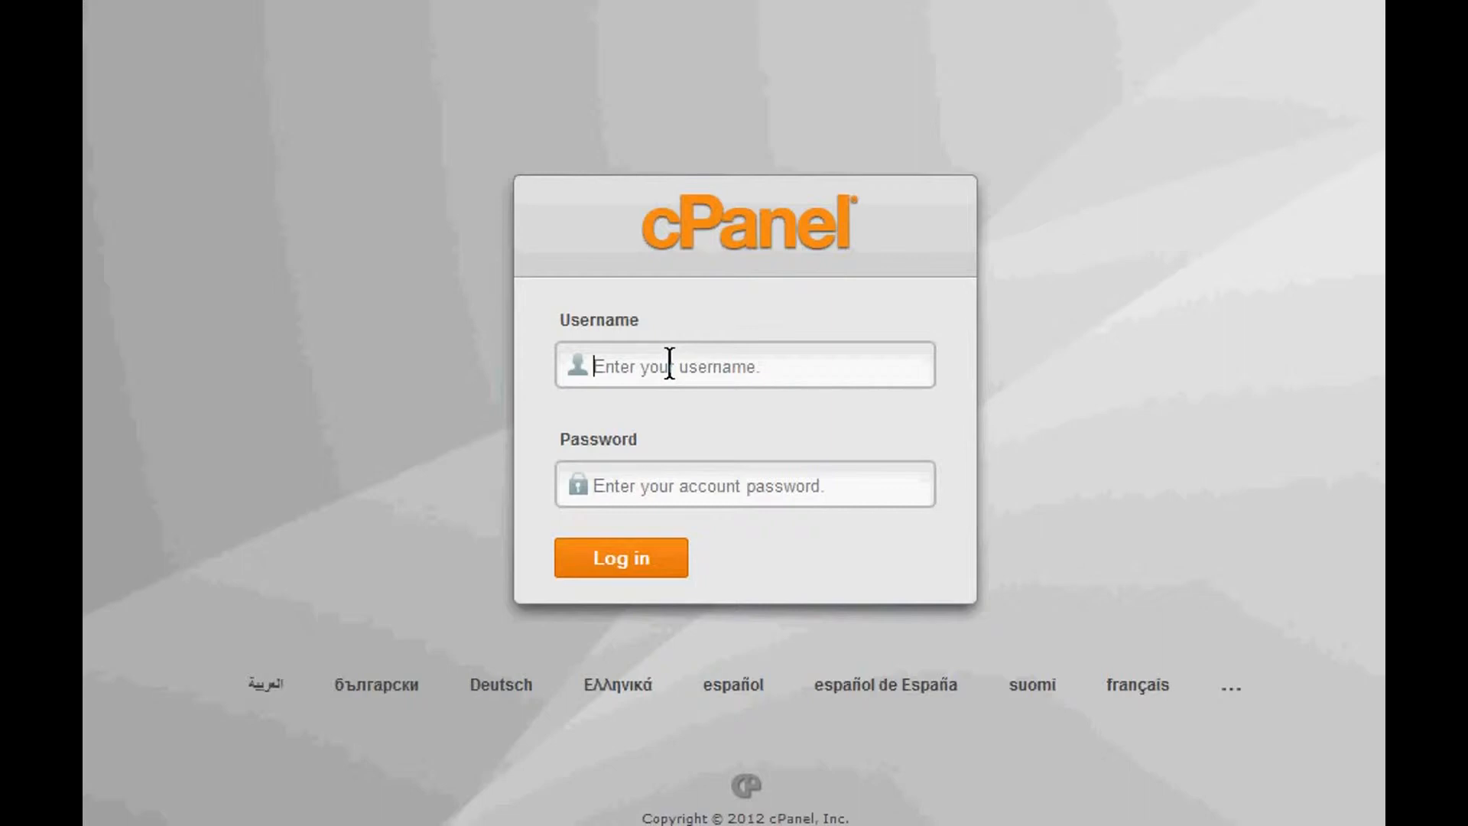
pyautogui.write('kdinero')
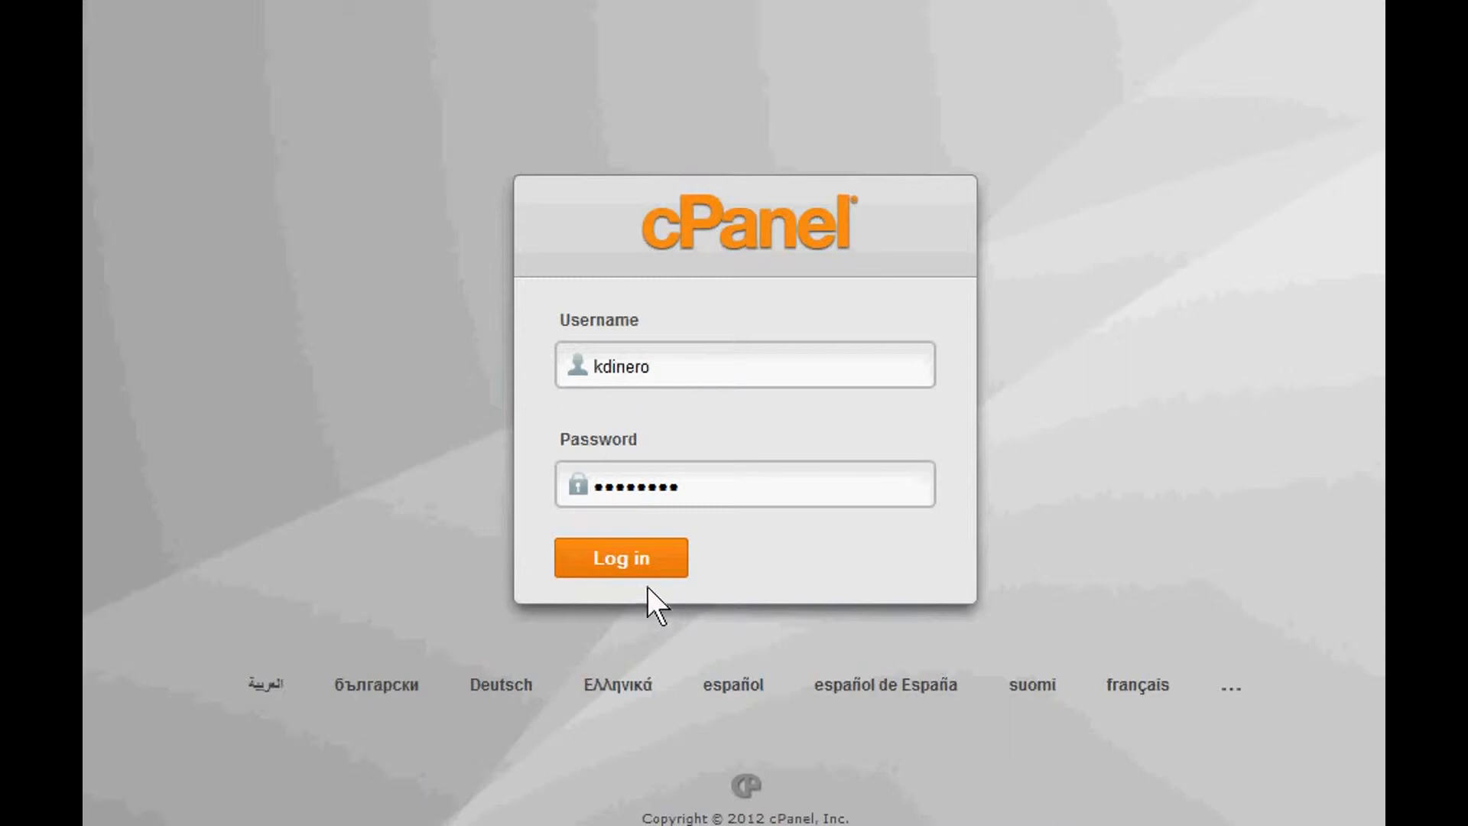
pyautogui.click(619, 557)
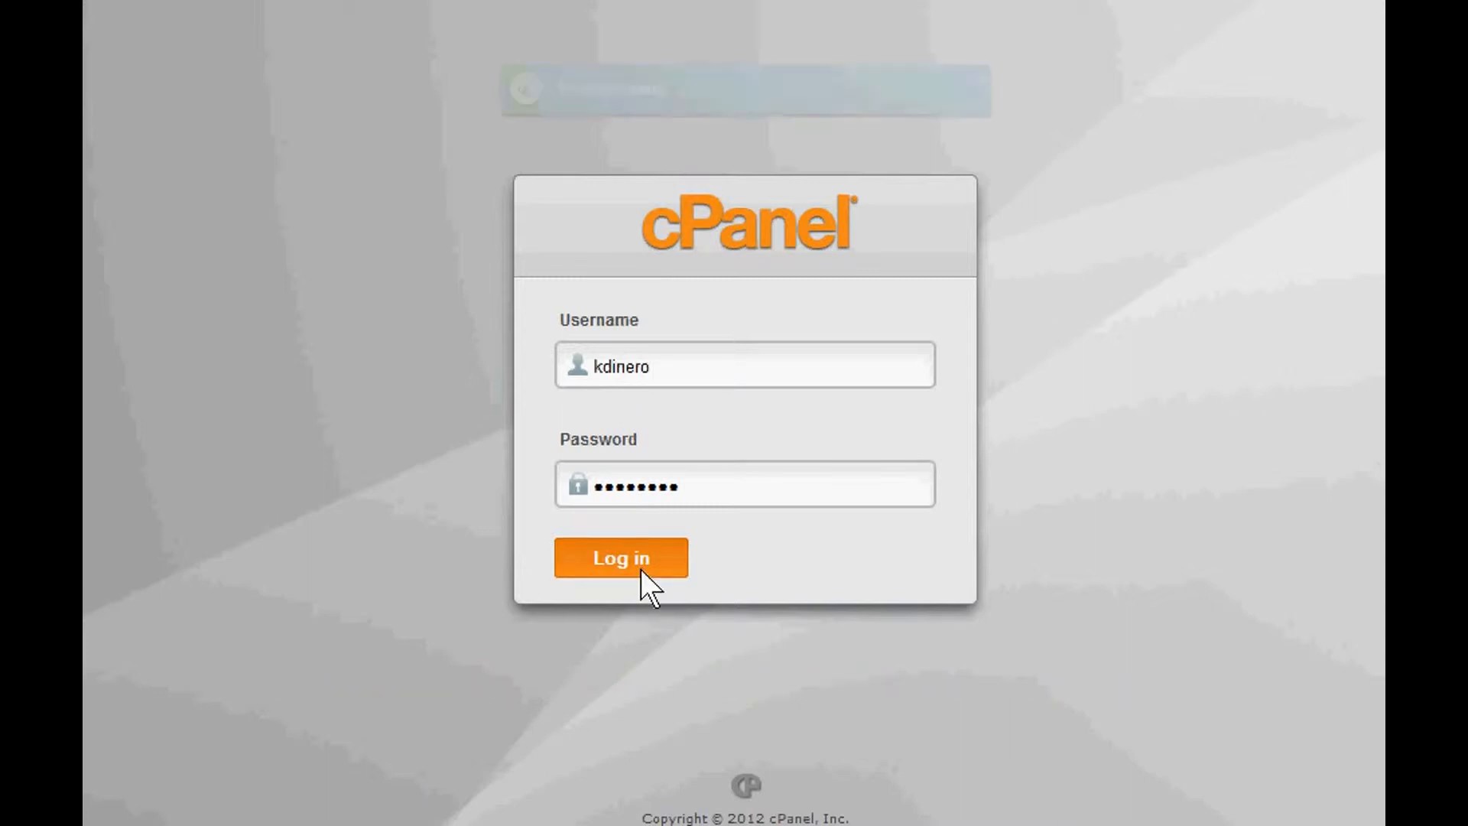
pyautogui.click(619, 557)
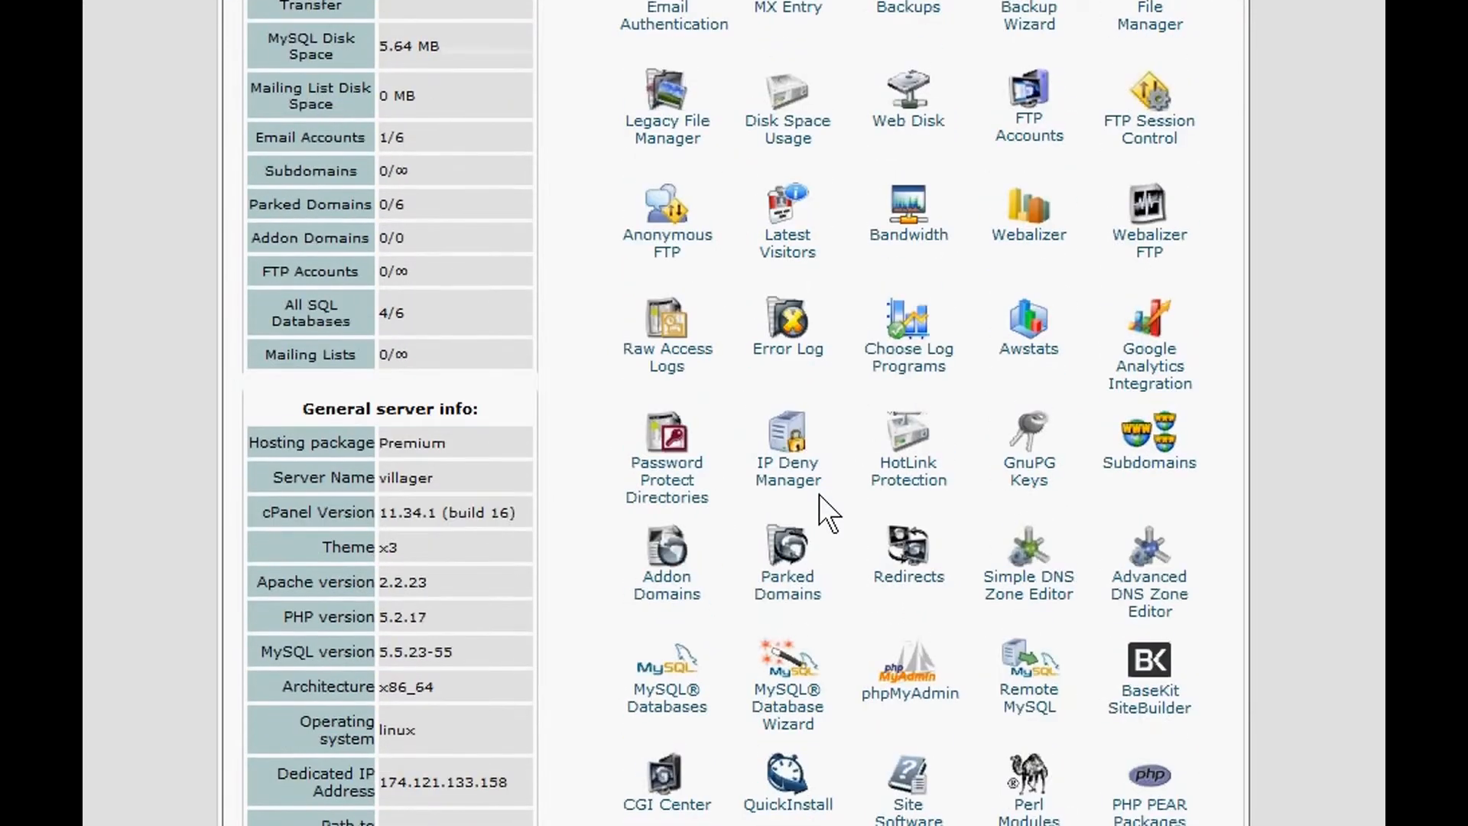
# Step: Launch phpMyAdmin from the Databases section of the cPanel home page
pyautogui.scroll(-3)
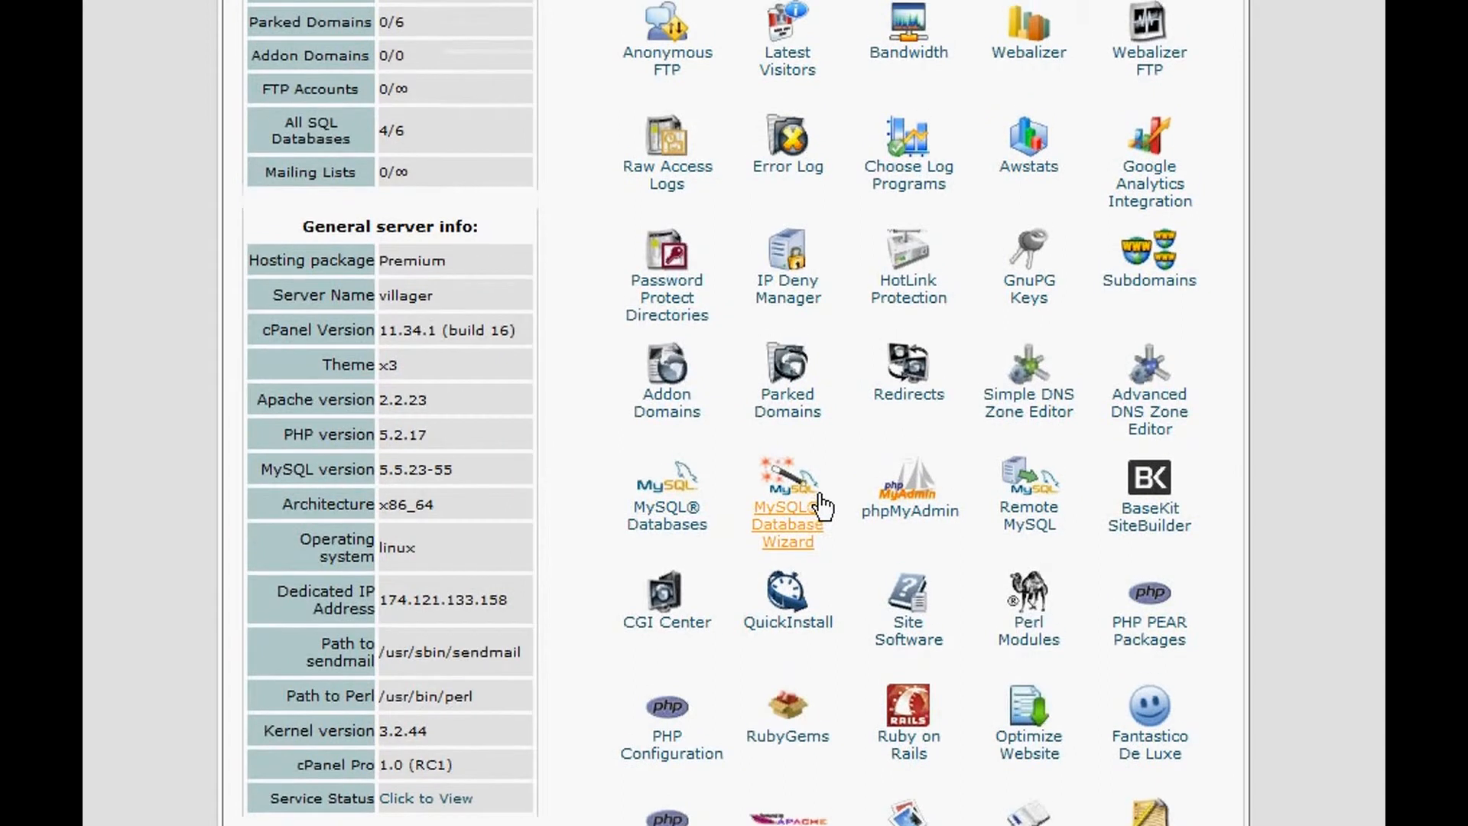
pyautogui.scroll(-3)
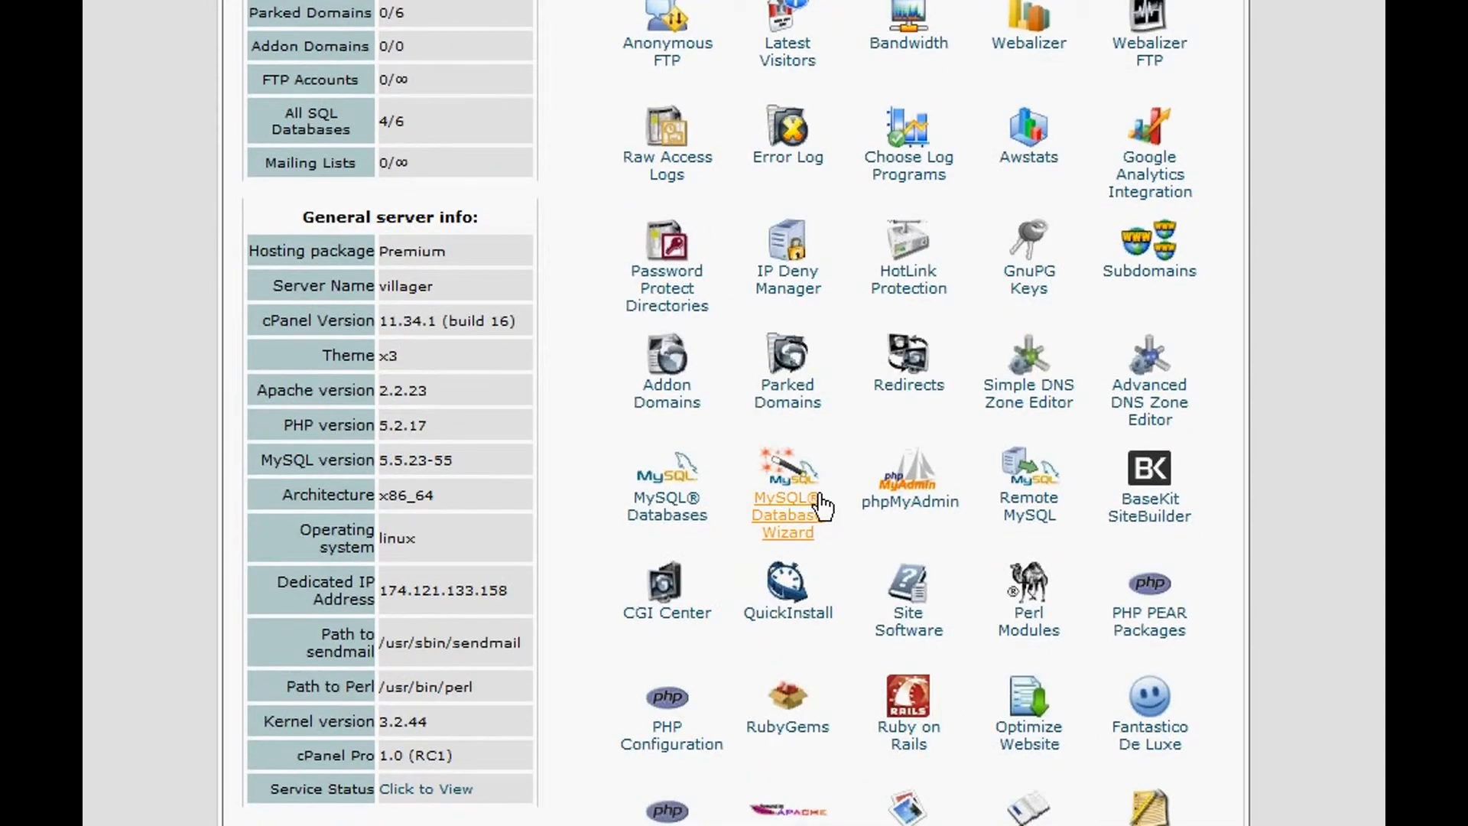
pyautogui.moveTo(860, 382)
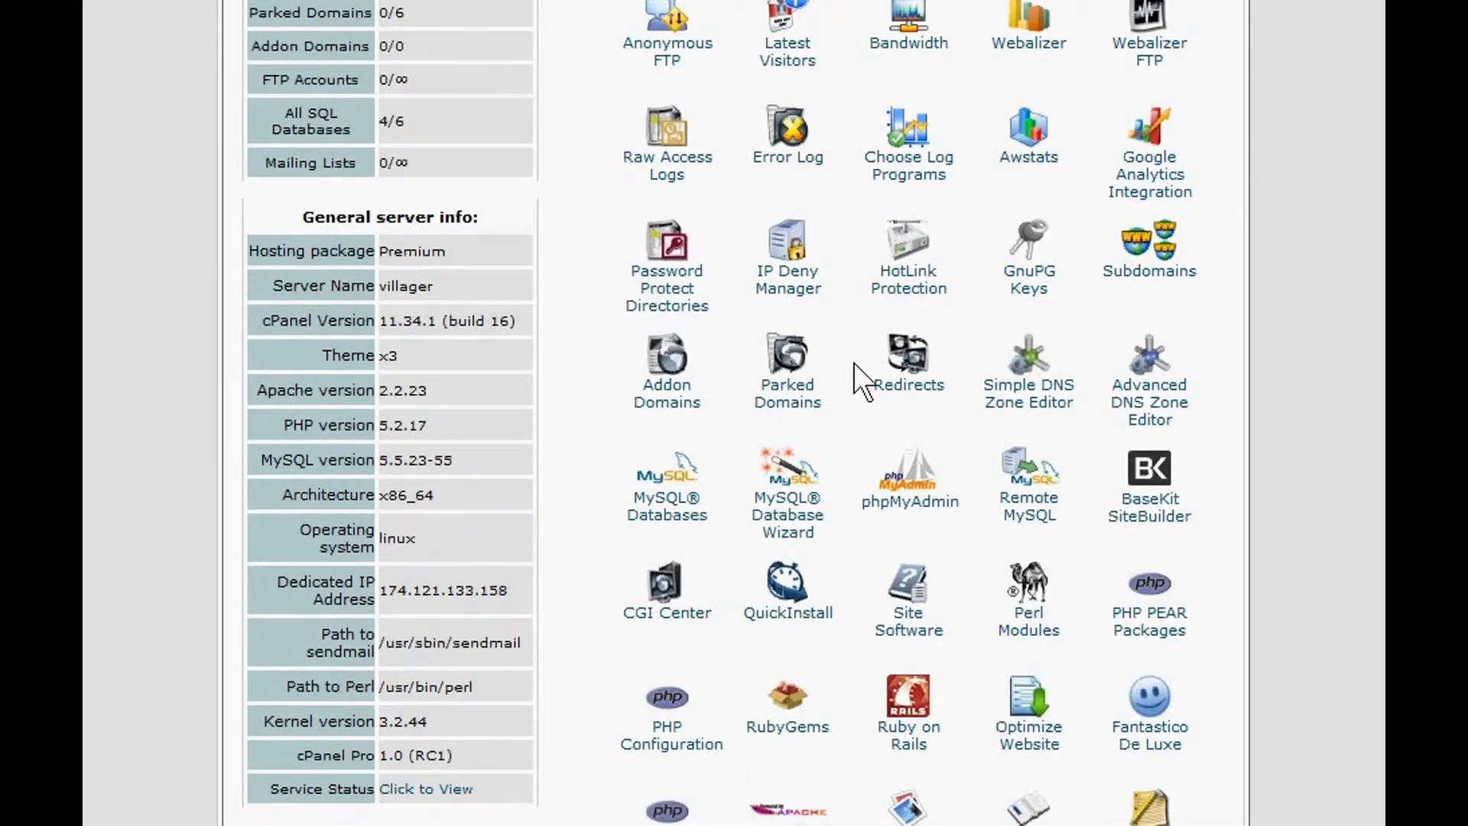
pyautogui.moveTo(907, 502)
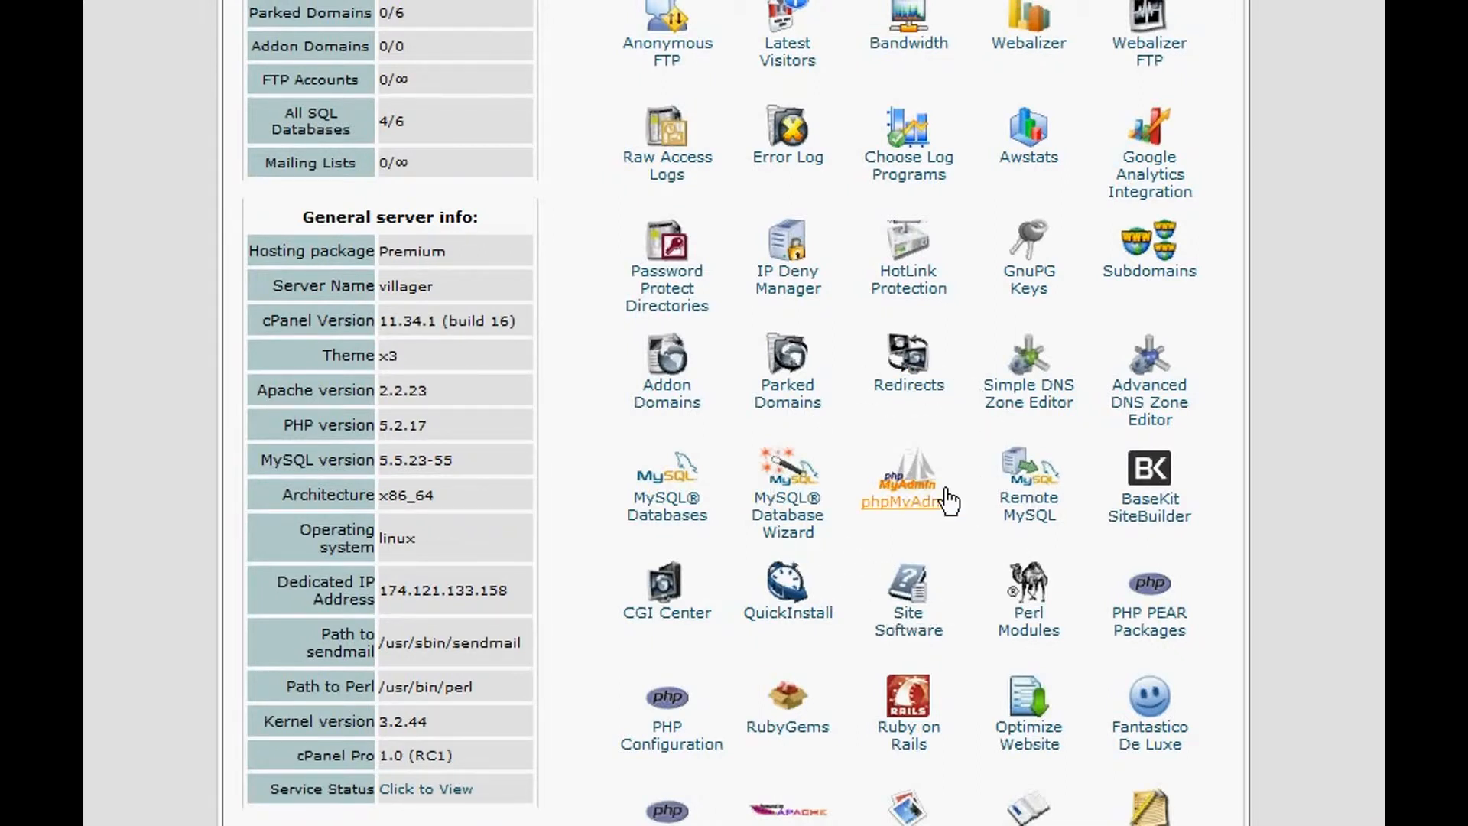
pyautogui.click(906, 502)
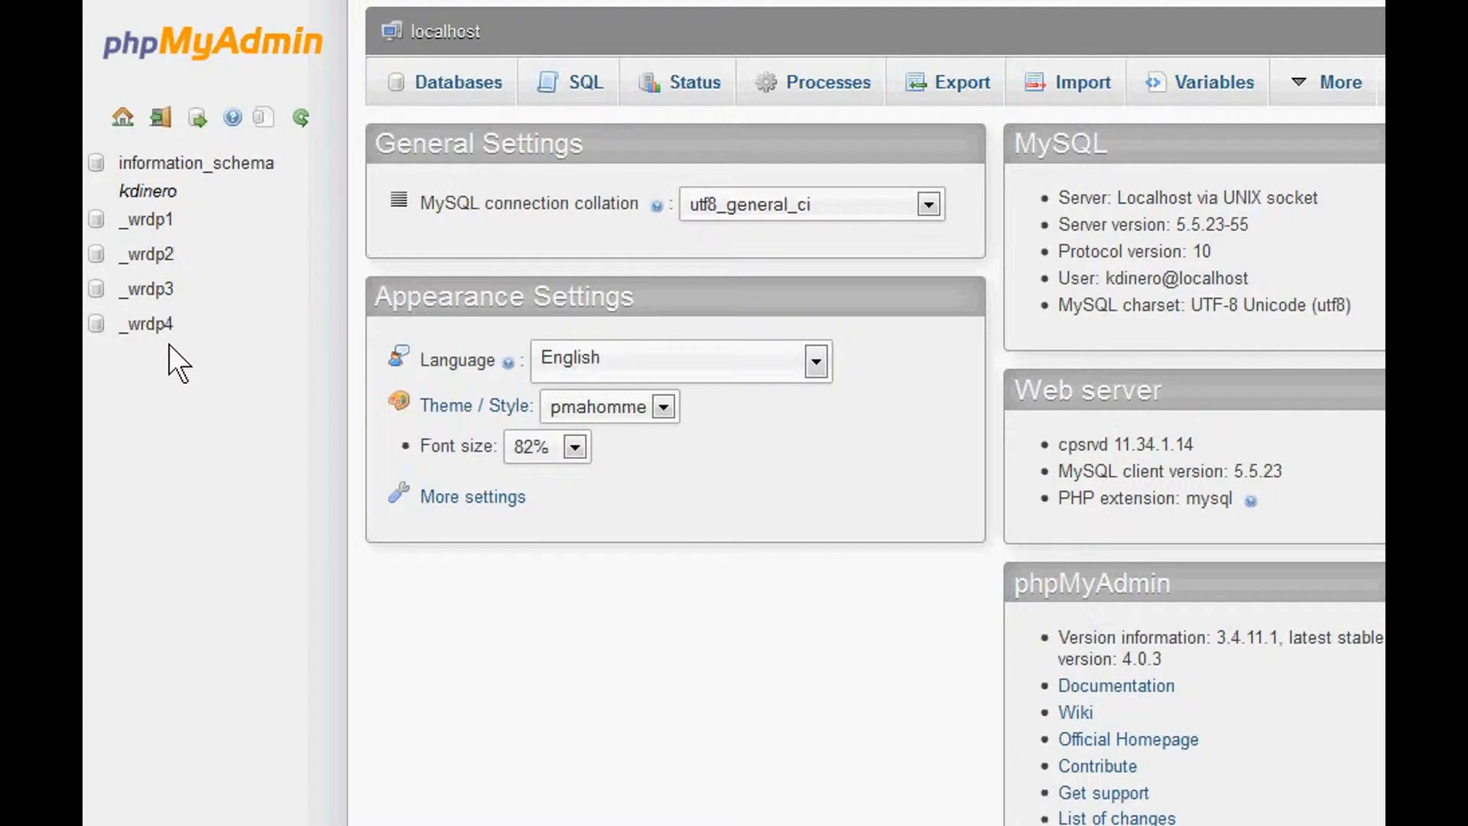
pyautogui.moveTo(169, 379)
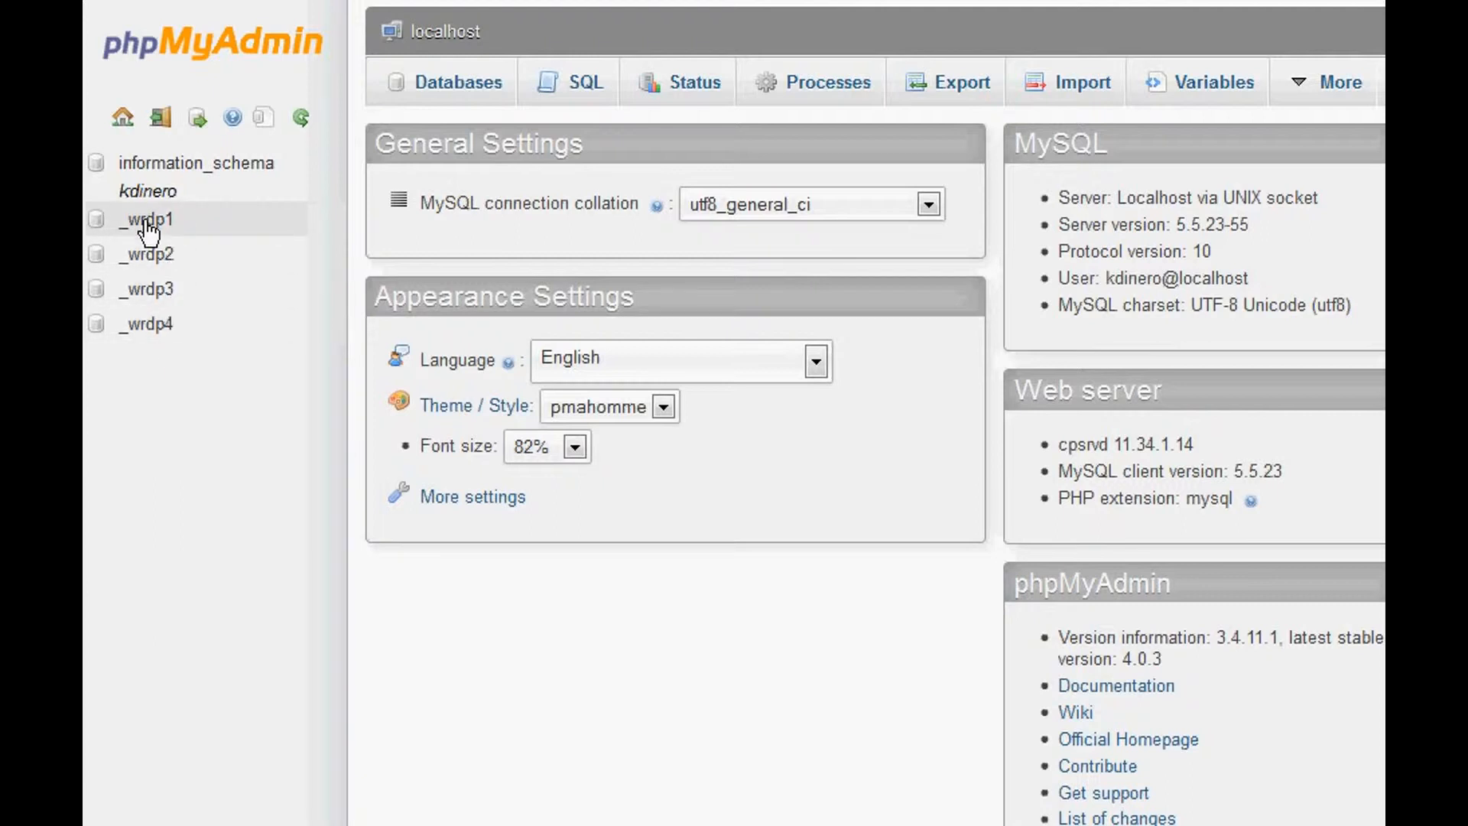
pyautogui.moveTo(150, 365)
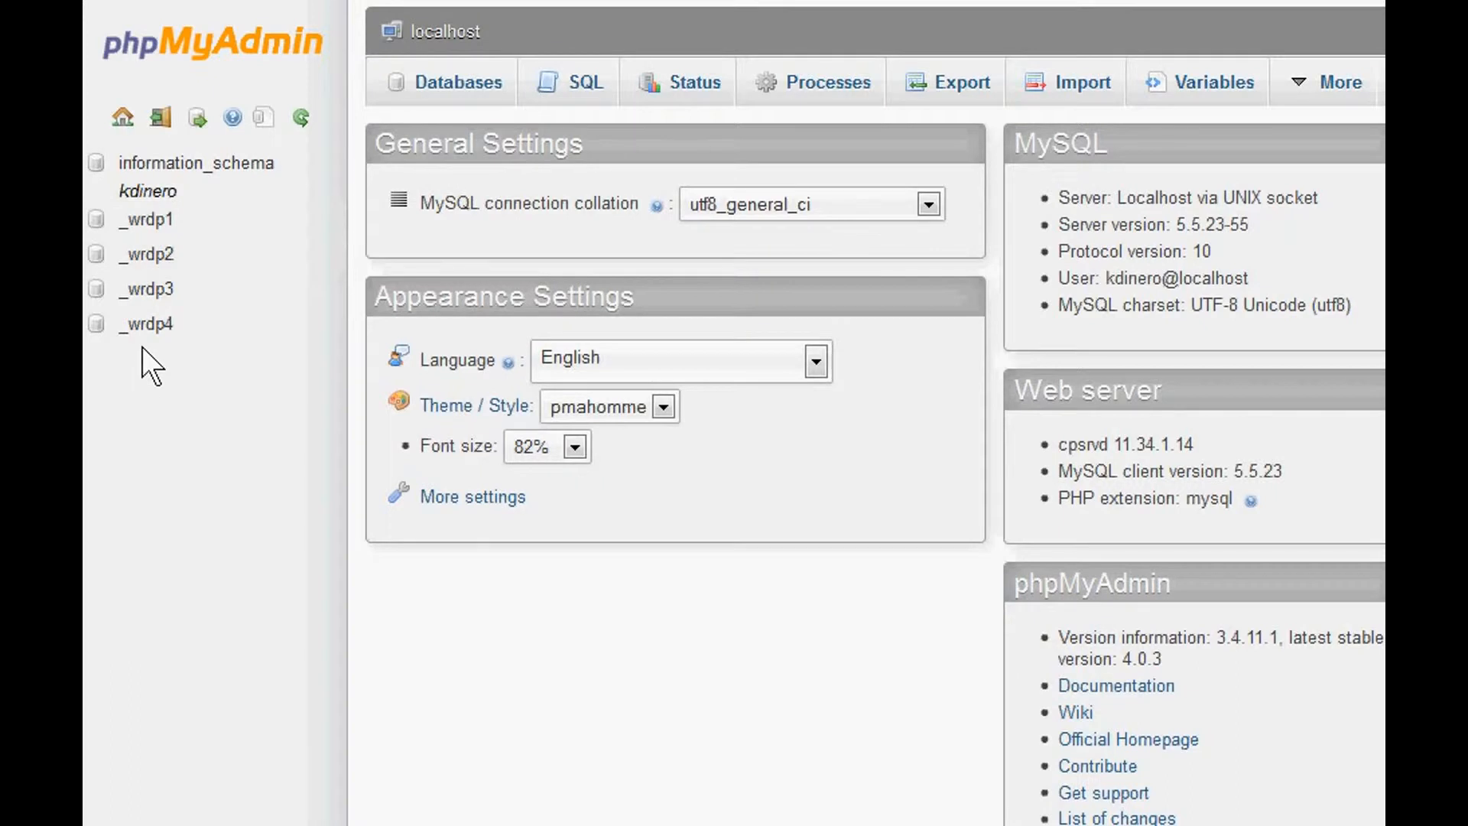
pyautogui.moveTo(155, 218)
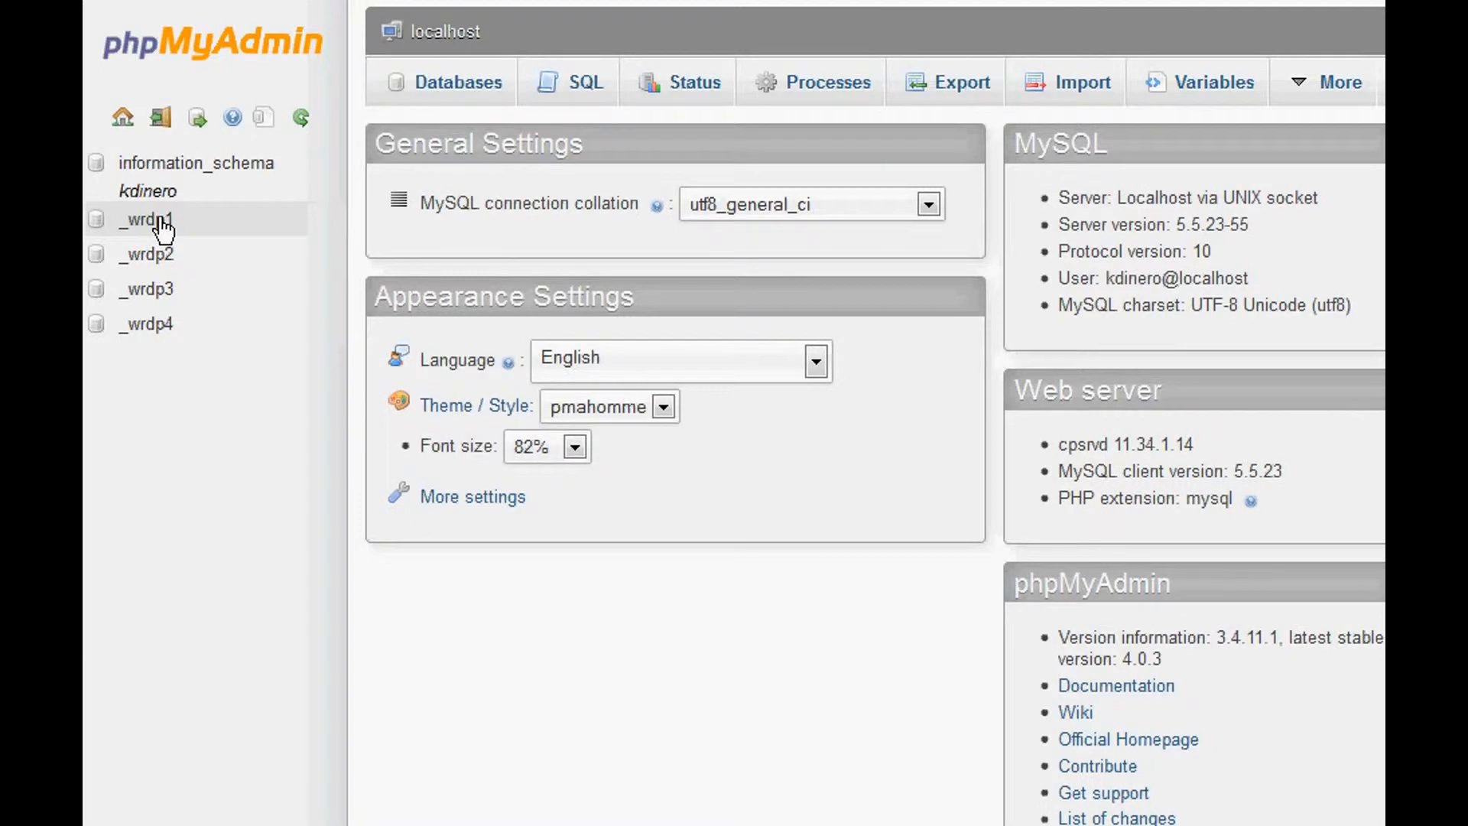
# Step: Select the _wrdp1 database in the sidebar to list its 12 wp_ tables
pyautogui.click(143, 218)
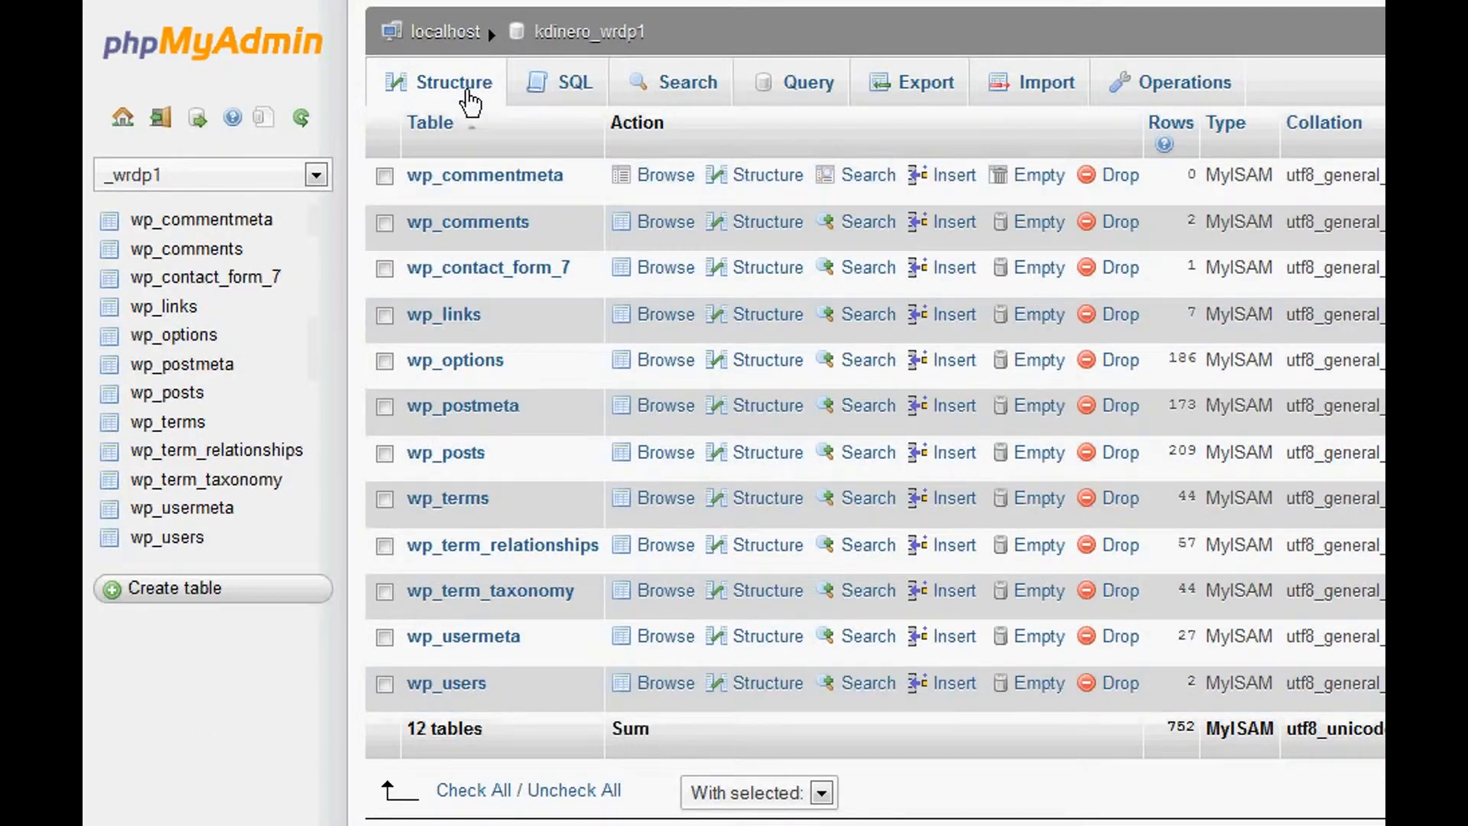
pyautogui.moveTo(434, 89)
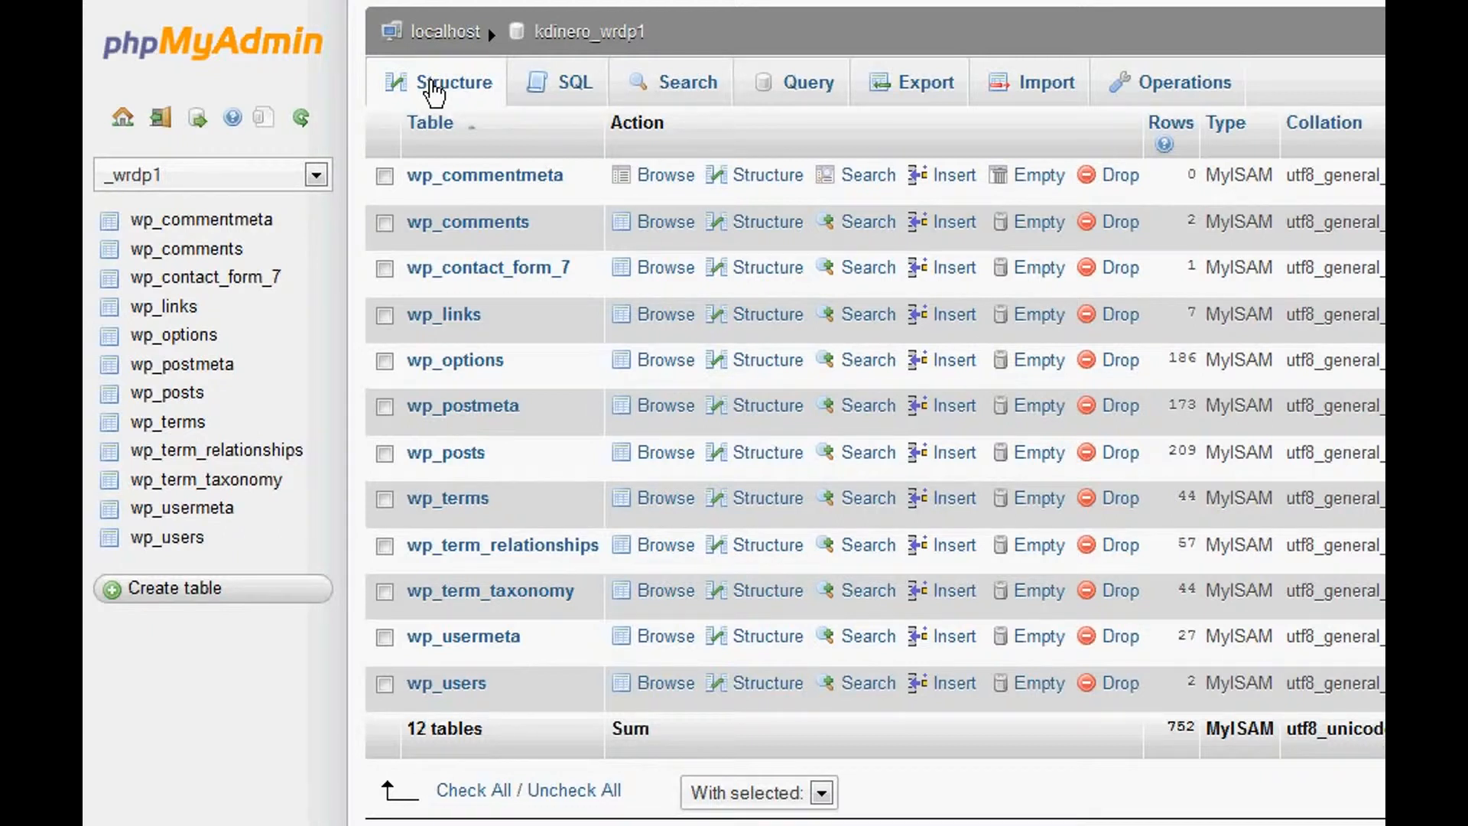
pyautogui.moveTo(924, 83)
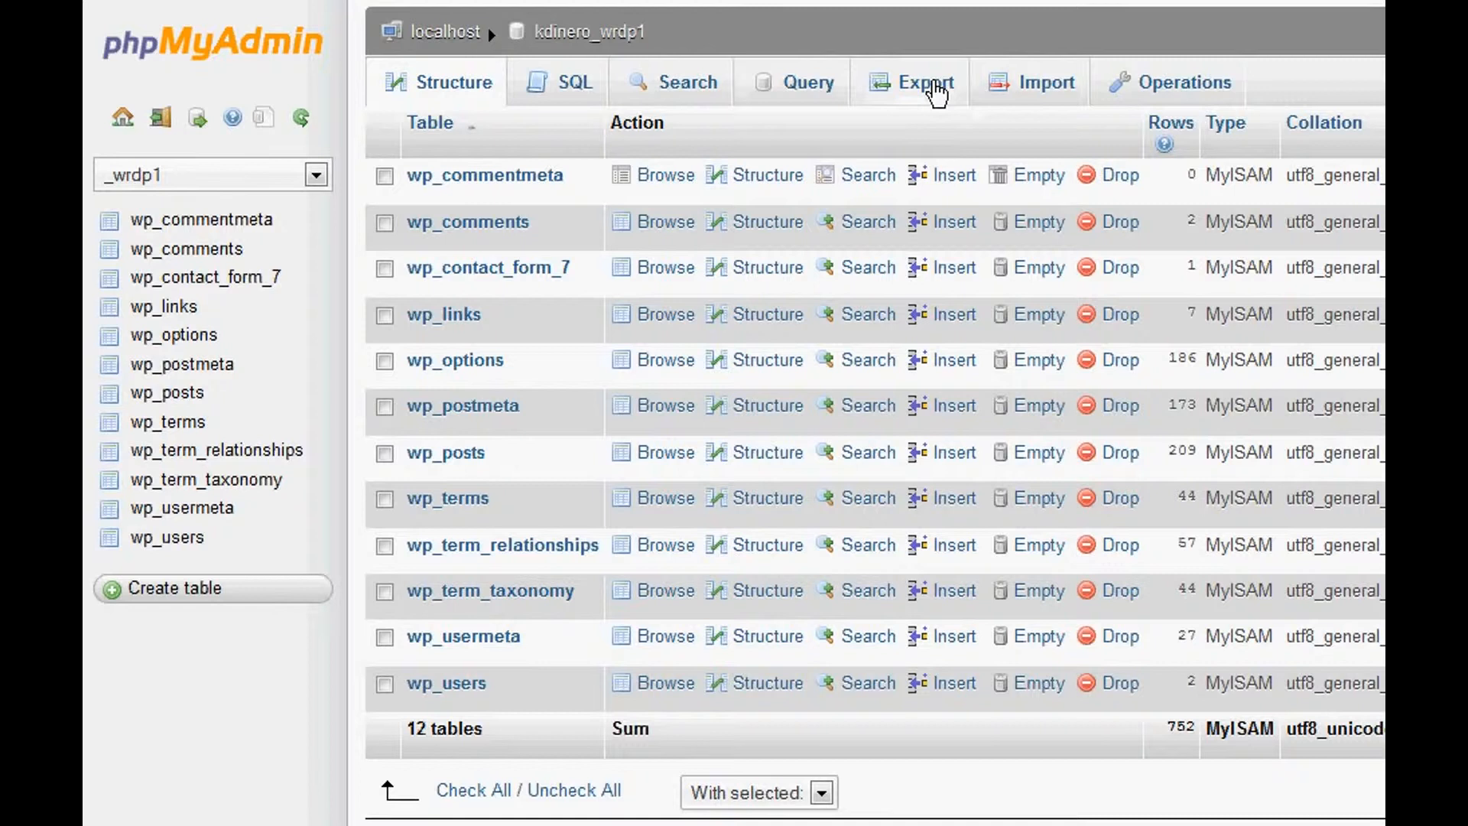
# Step: Switch to the Export page for the kdinero_wrdp1 database
pyautogui.click(922, 83)
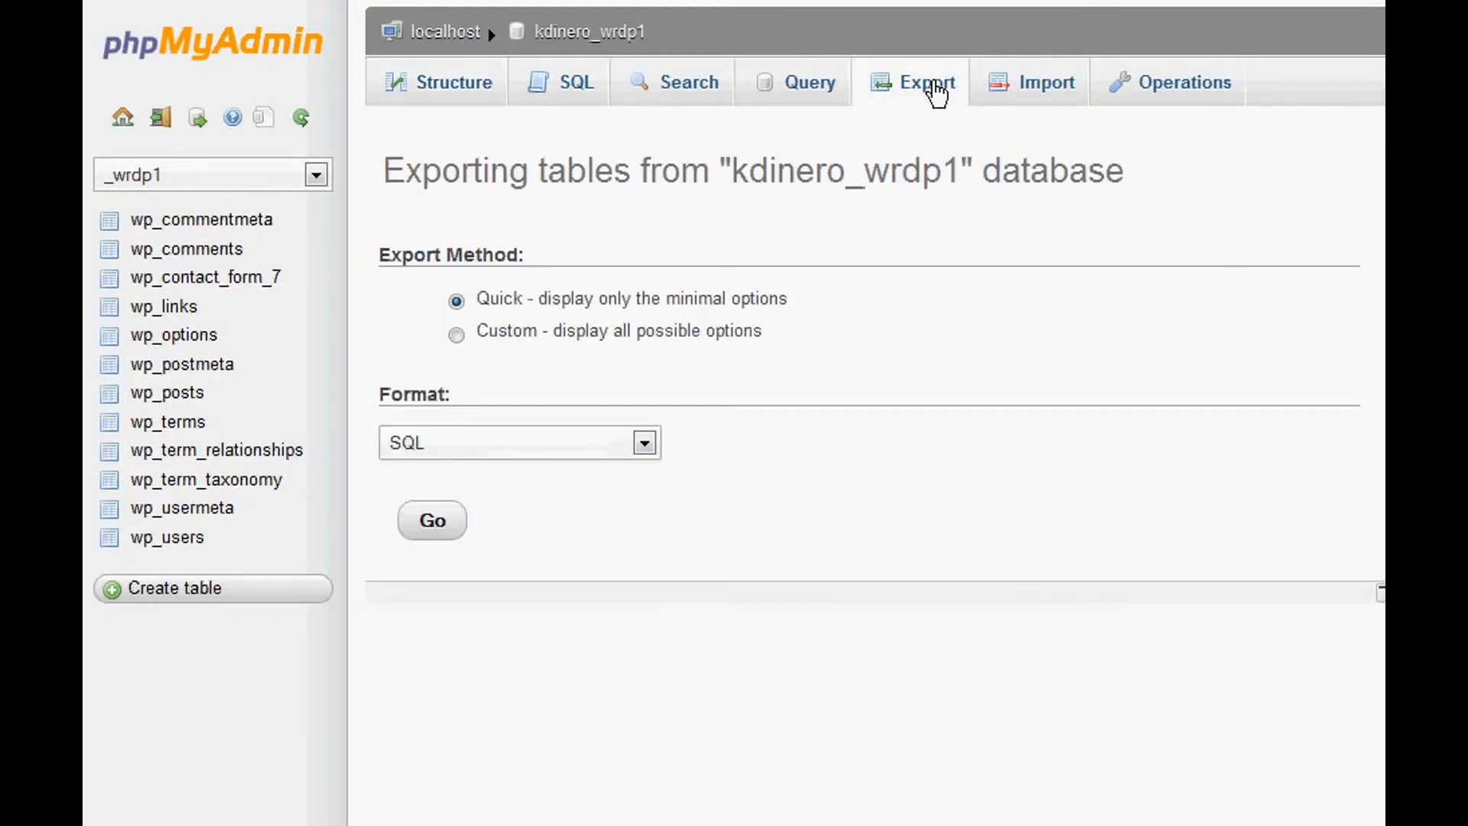
pyautogui.moveTo(450, 332)
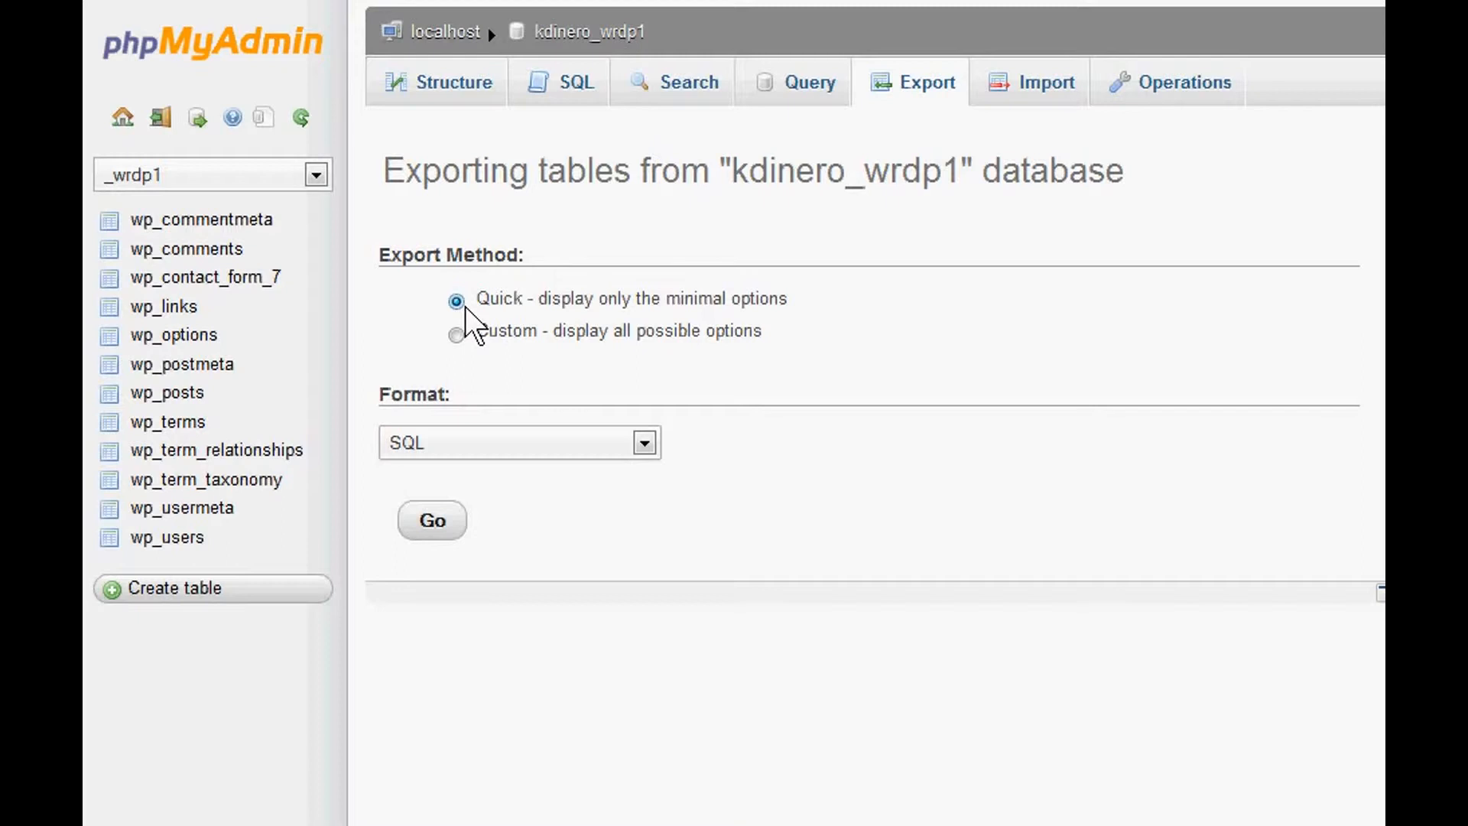
pyautogui.moveTo(716, 318)
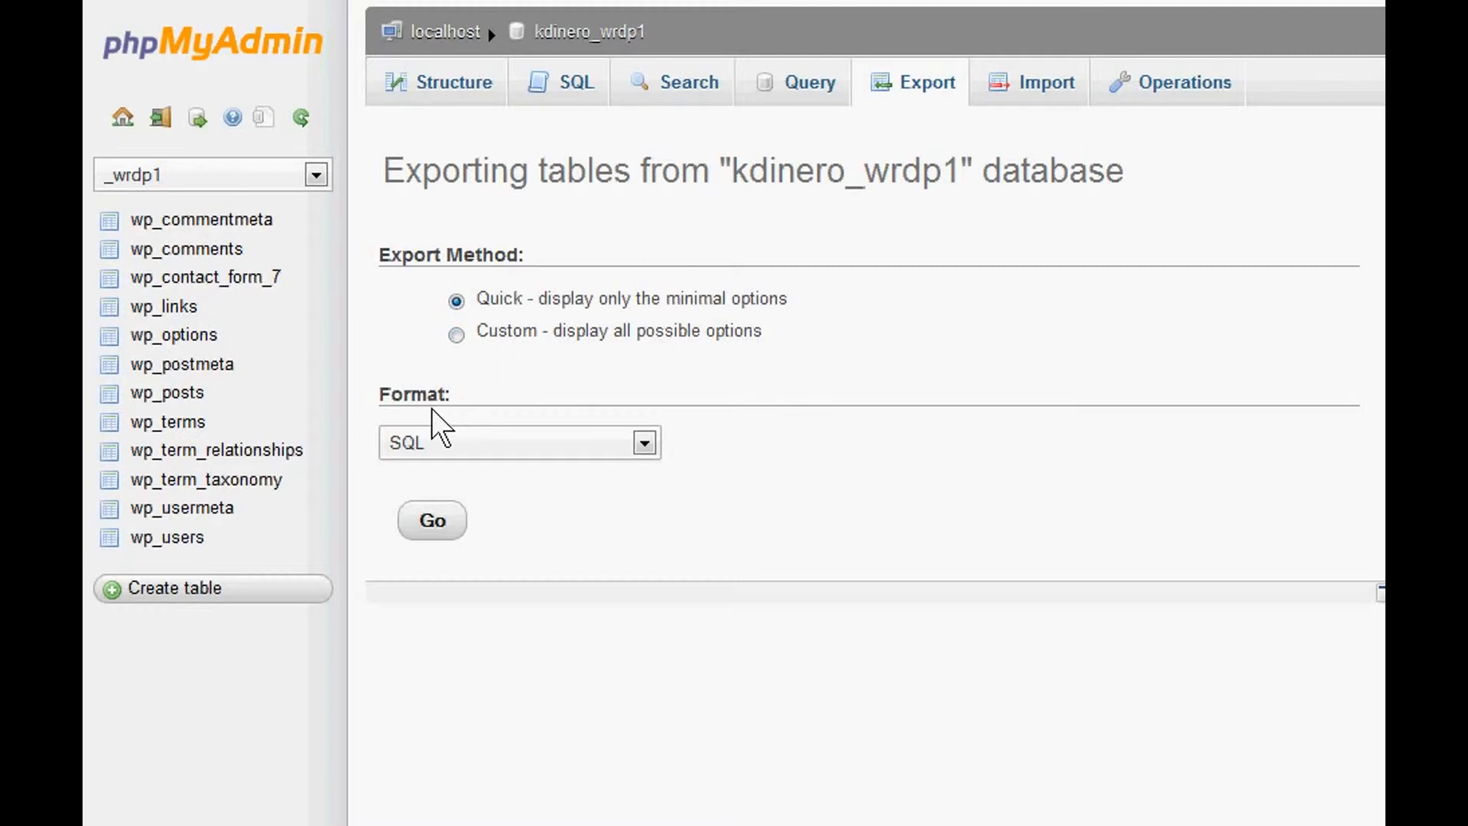
pyautogui.moveTo(419, 465)
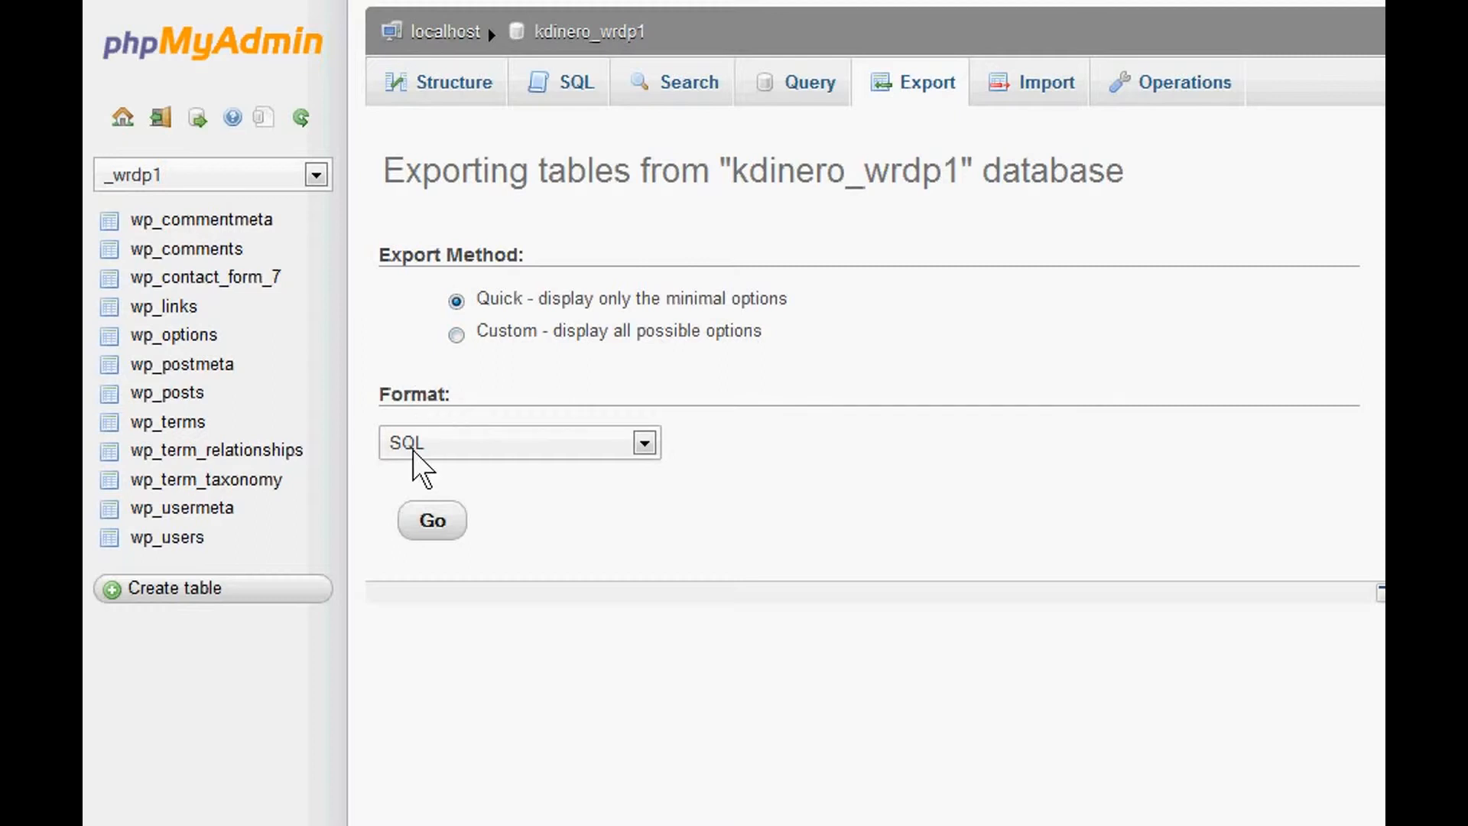
pyautogui.moveTo(547, 473)
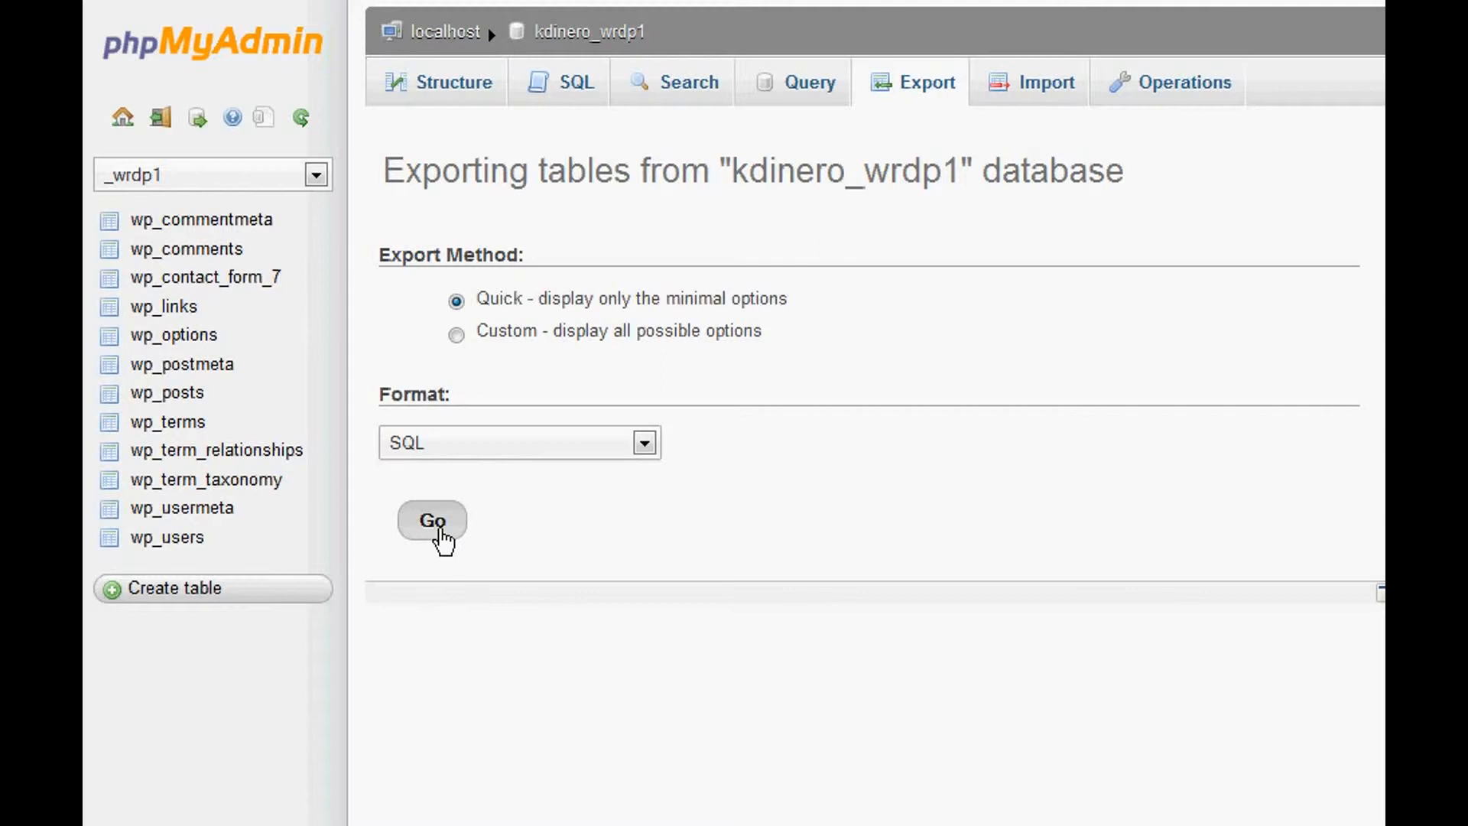
# Step: Run the Quick SQL export so kdinero_wrdp1.sql starts downloading
pyautogui.click(431, 520)
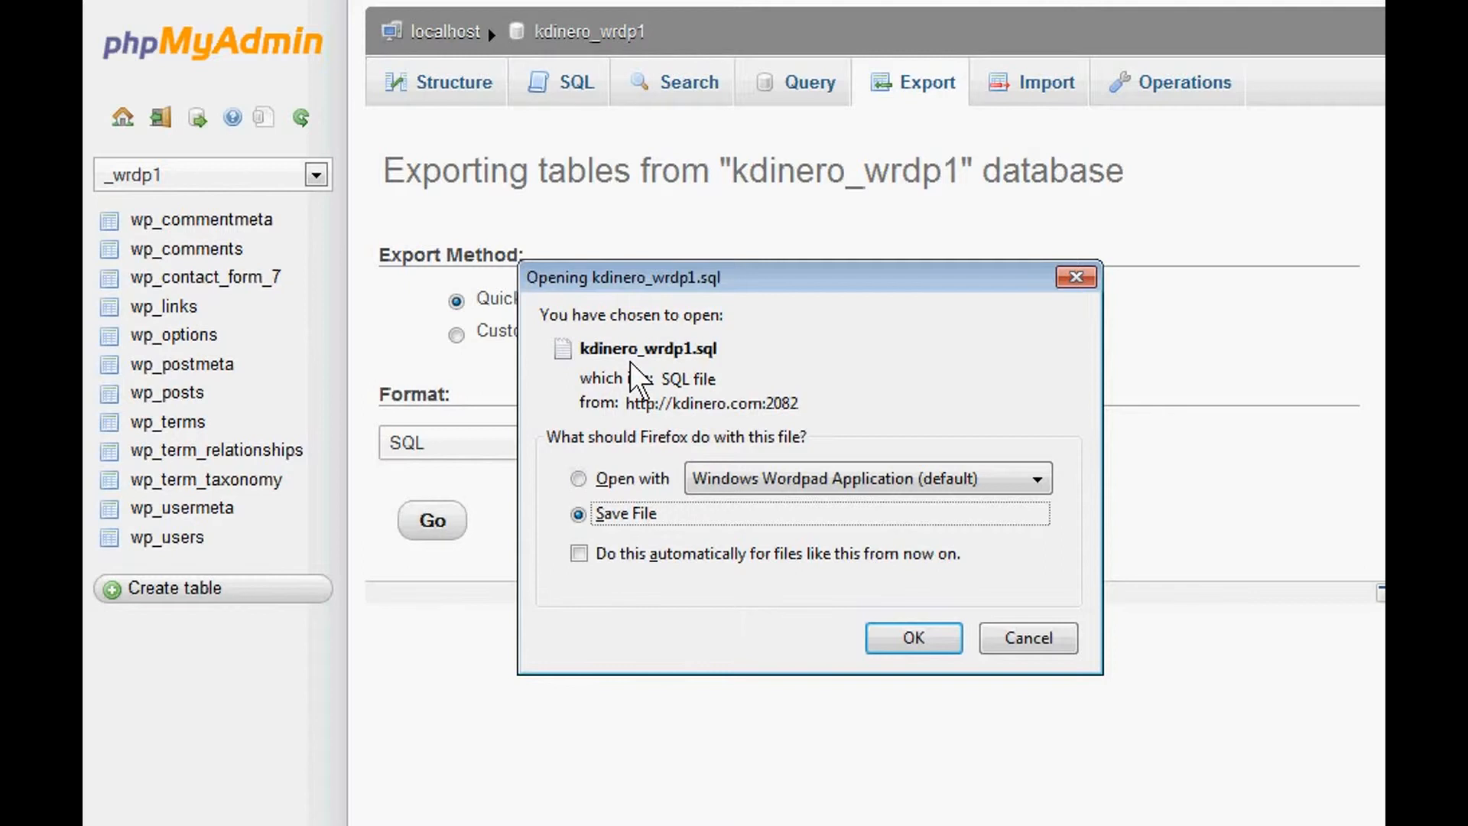
pyautogui.moveTo(634, 384)
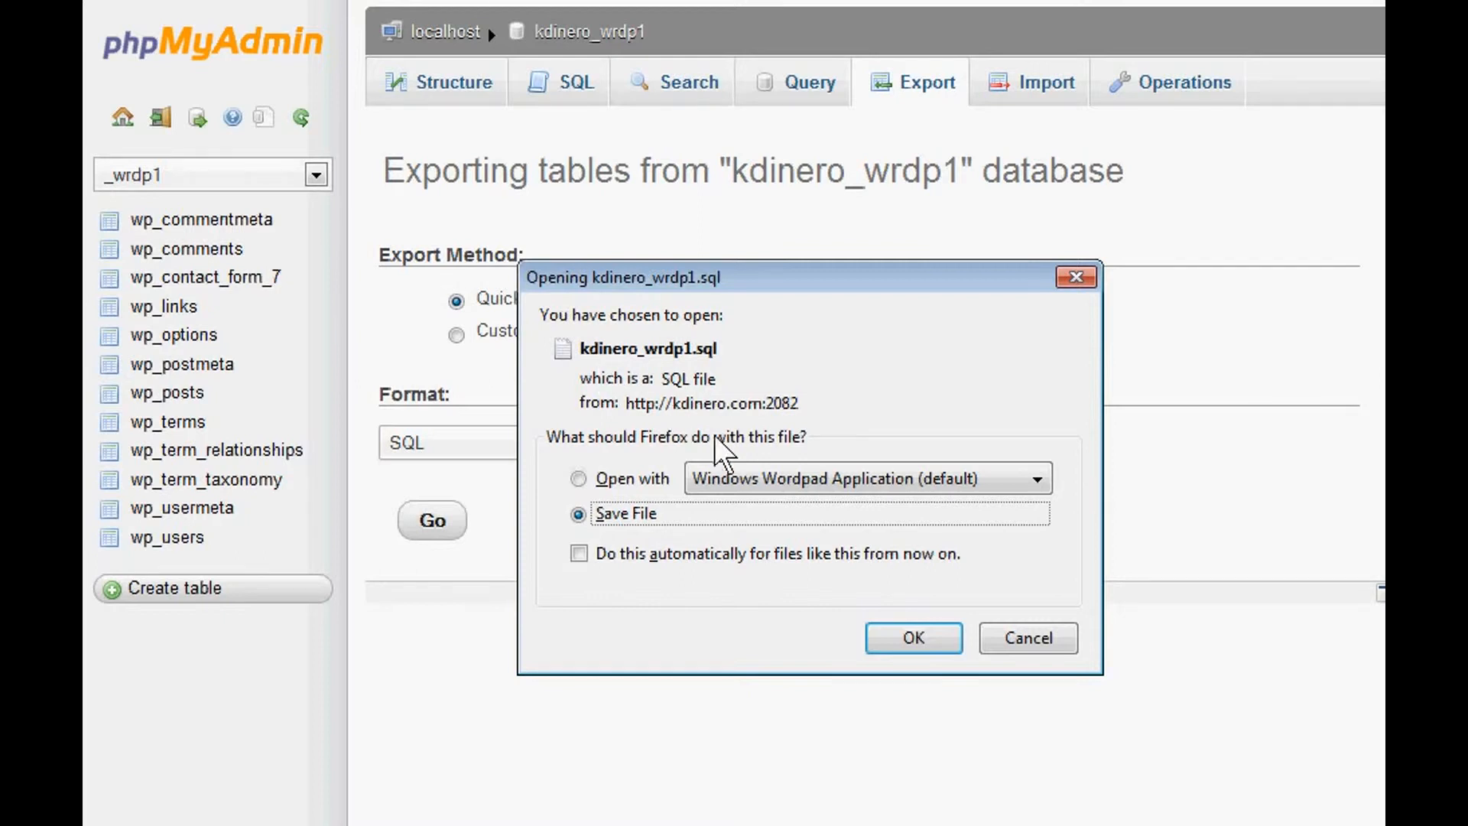
# Step: Save kdinero_wrdp1.sql to disk, replacing the existing copy
pyautogui.click(913, 638)
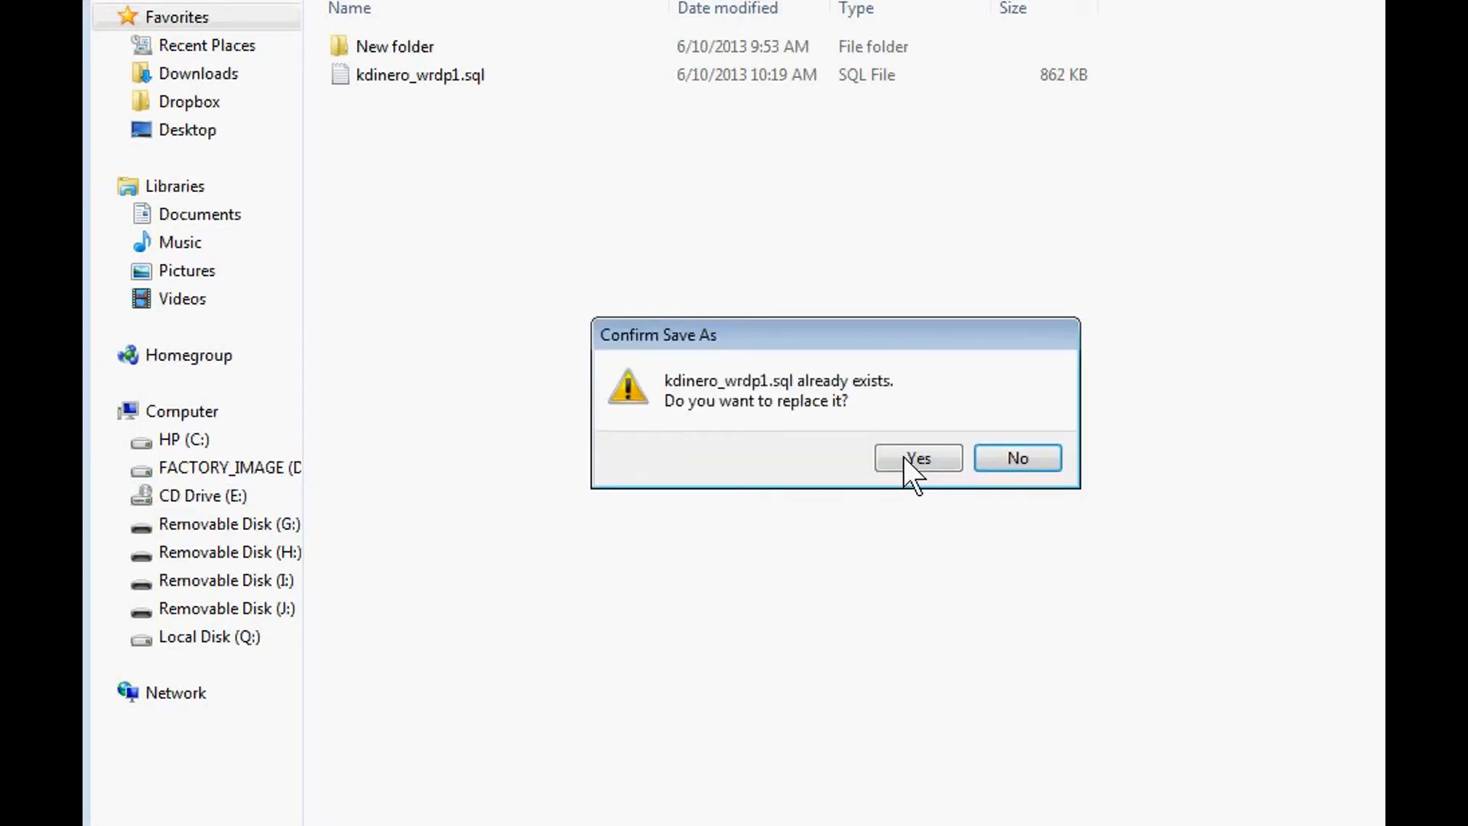
pyautogui.click(916, 457)
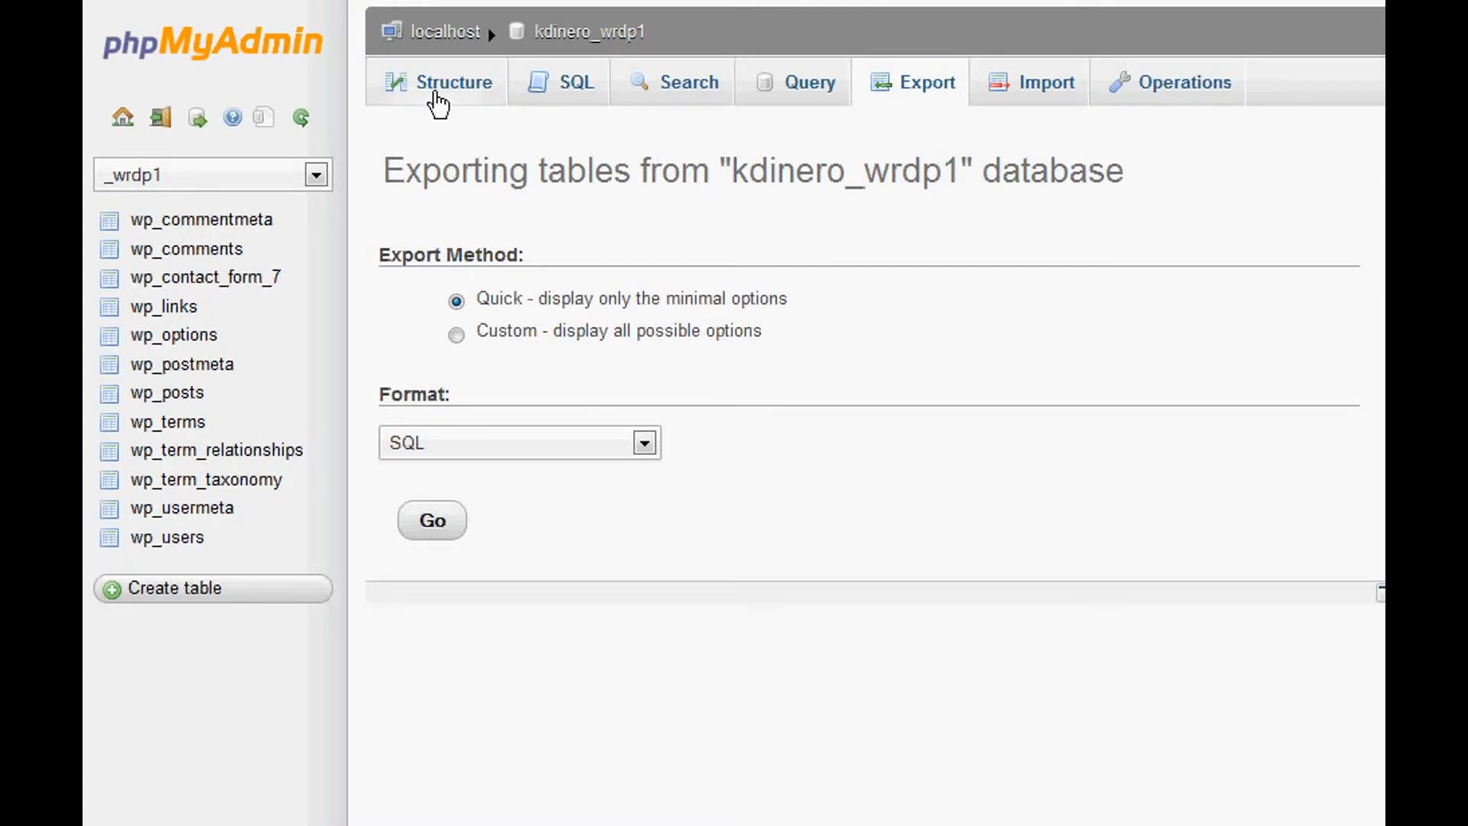
# Step: Select all twelve wp_ tables in the Structure view and confirm dropping them
pyautogui.click(454, 83)
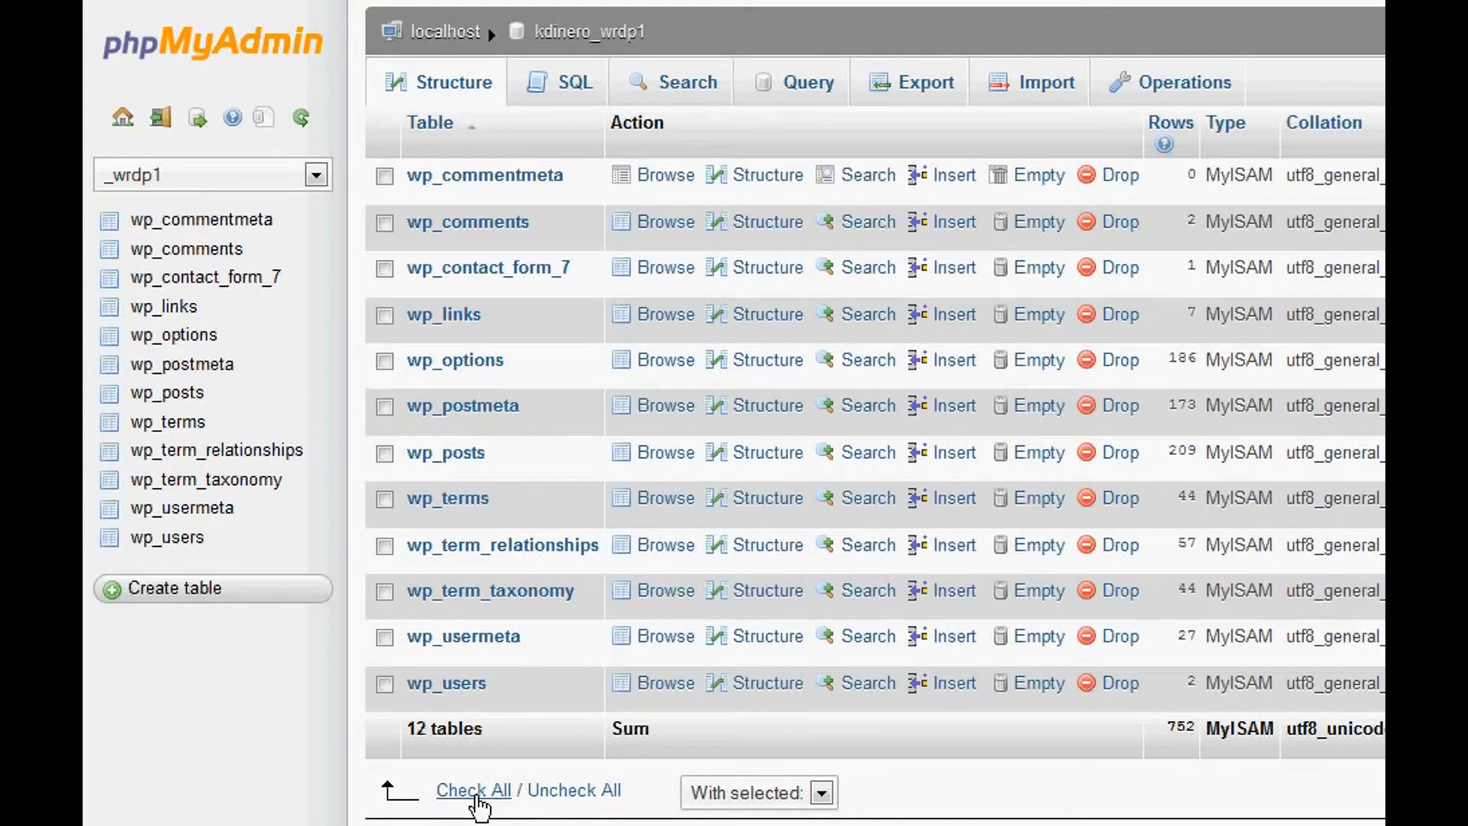
pyautogui.click(473, 789)
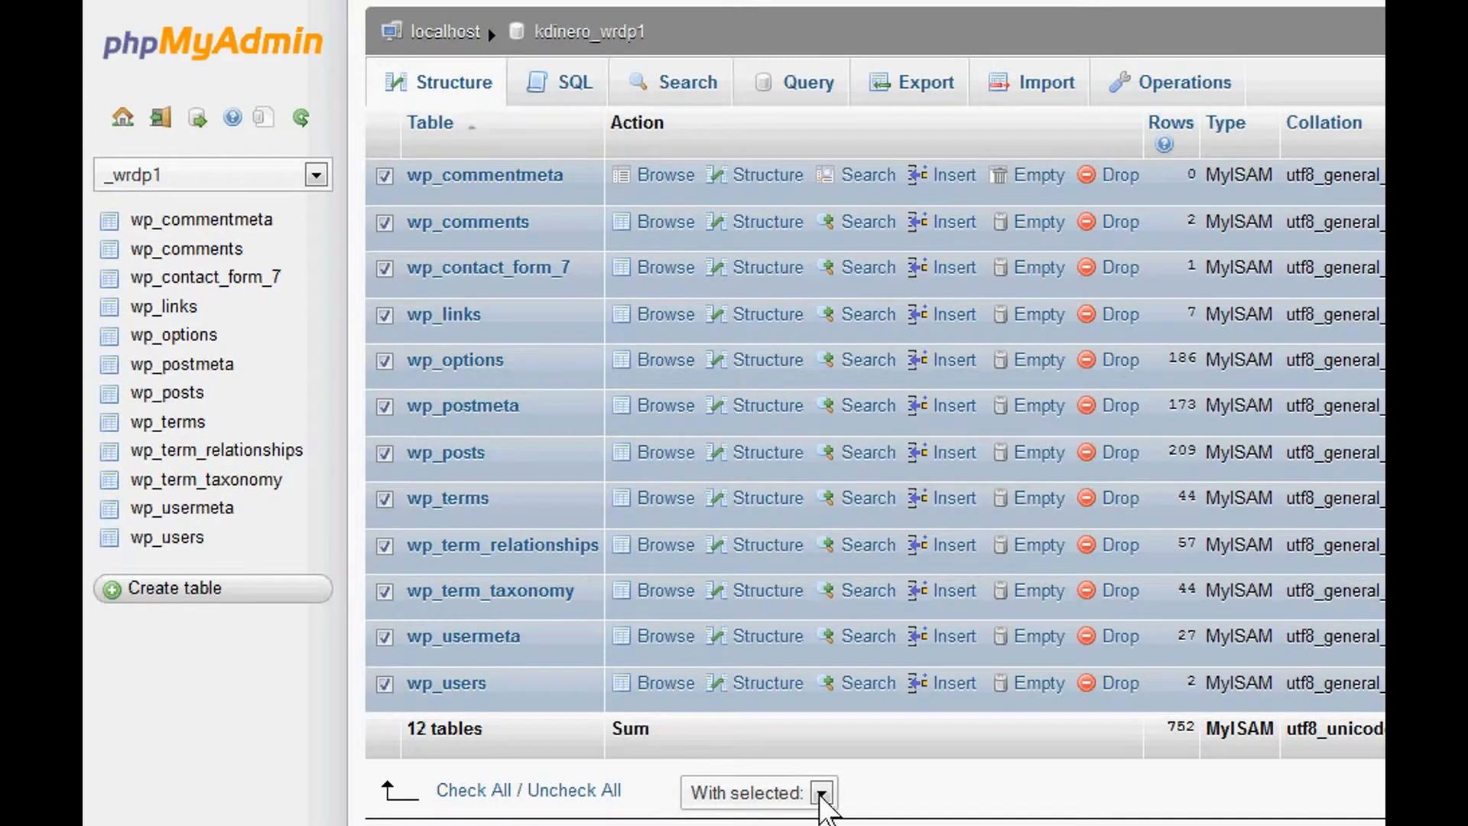
pyautogui.click(821, 792)
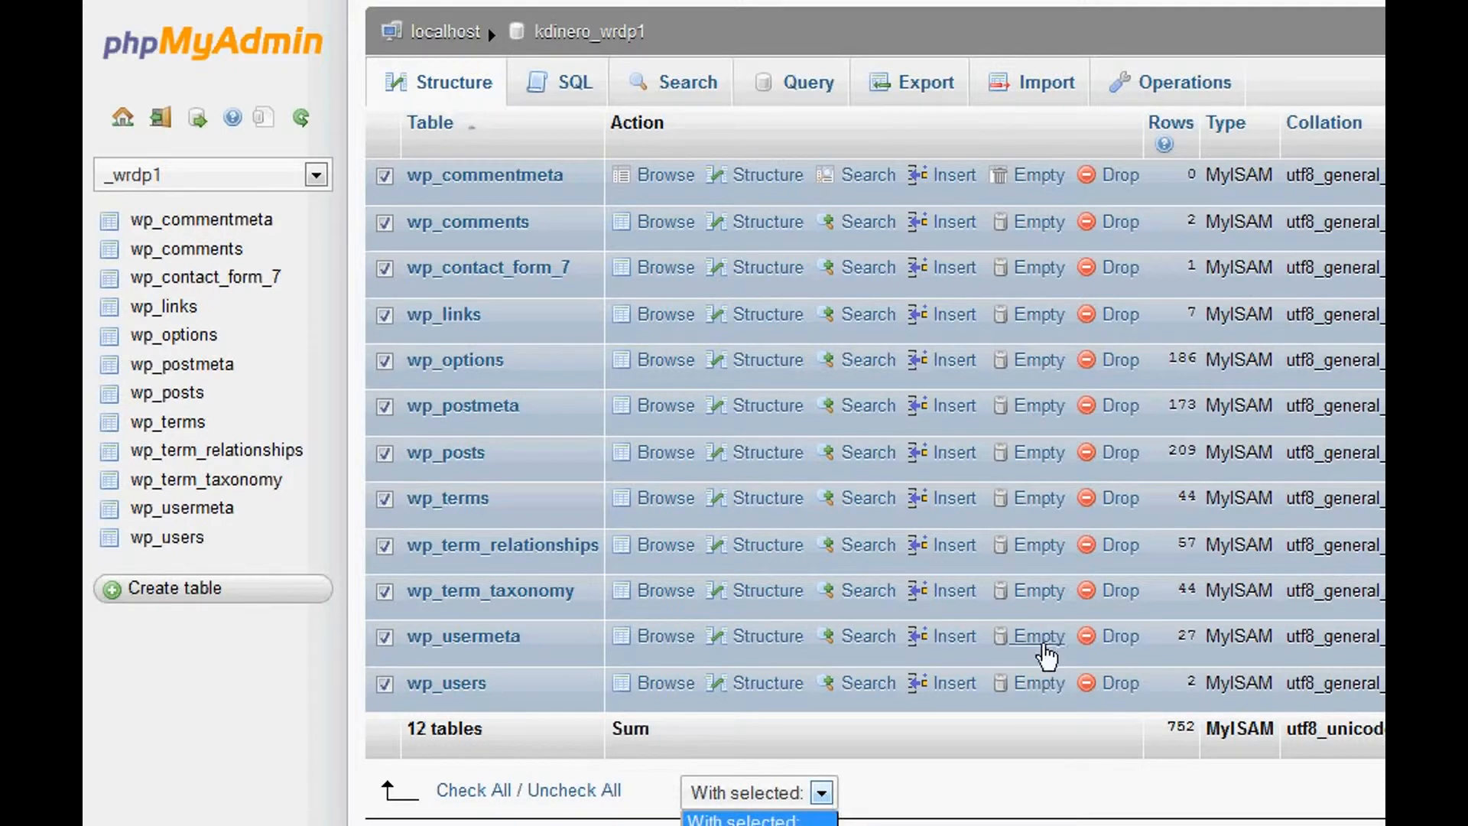
pyautogui.click(759, 792)
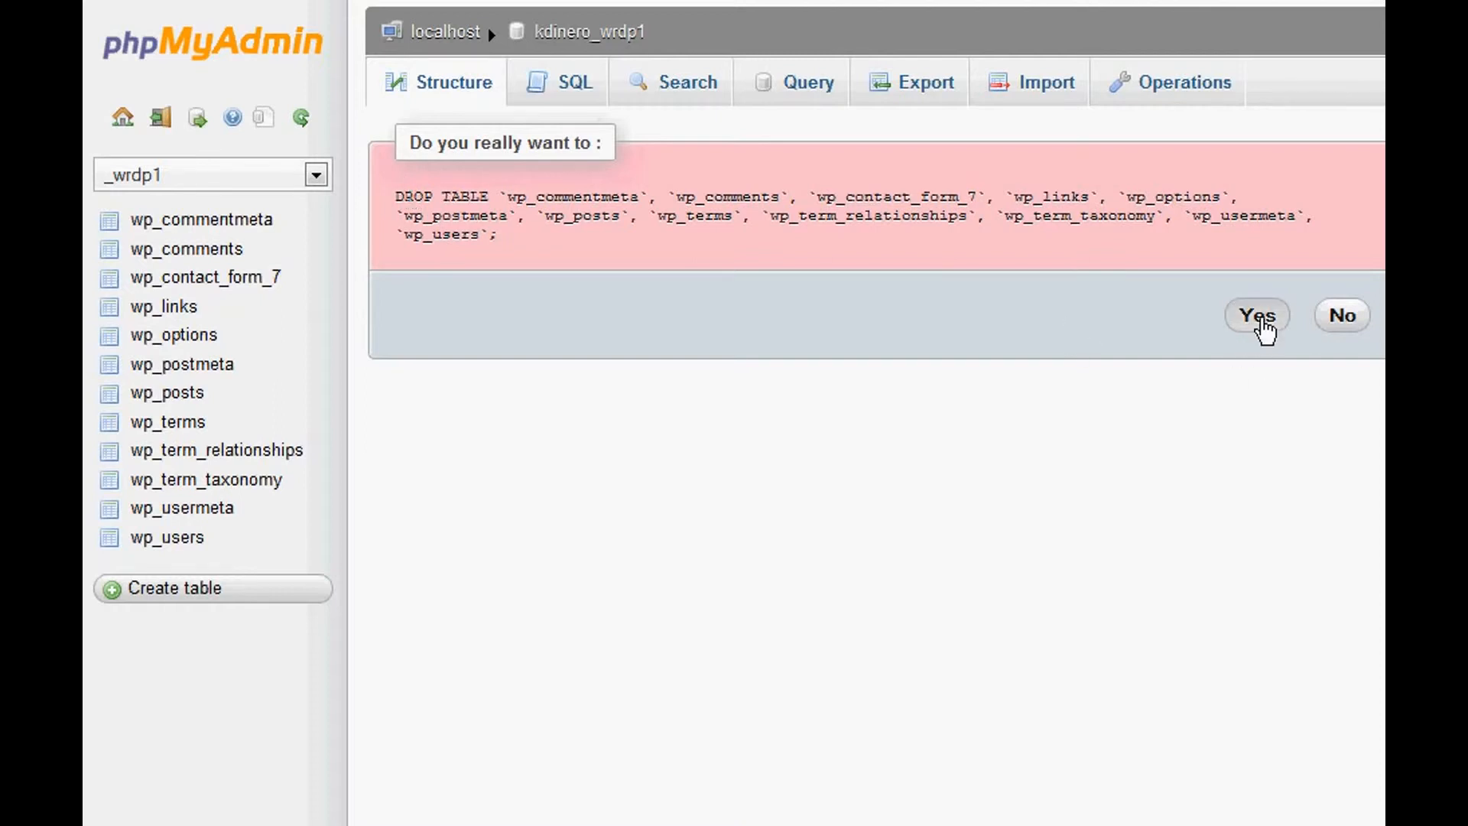
pyautogui.moveTo(1255, 384)
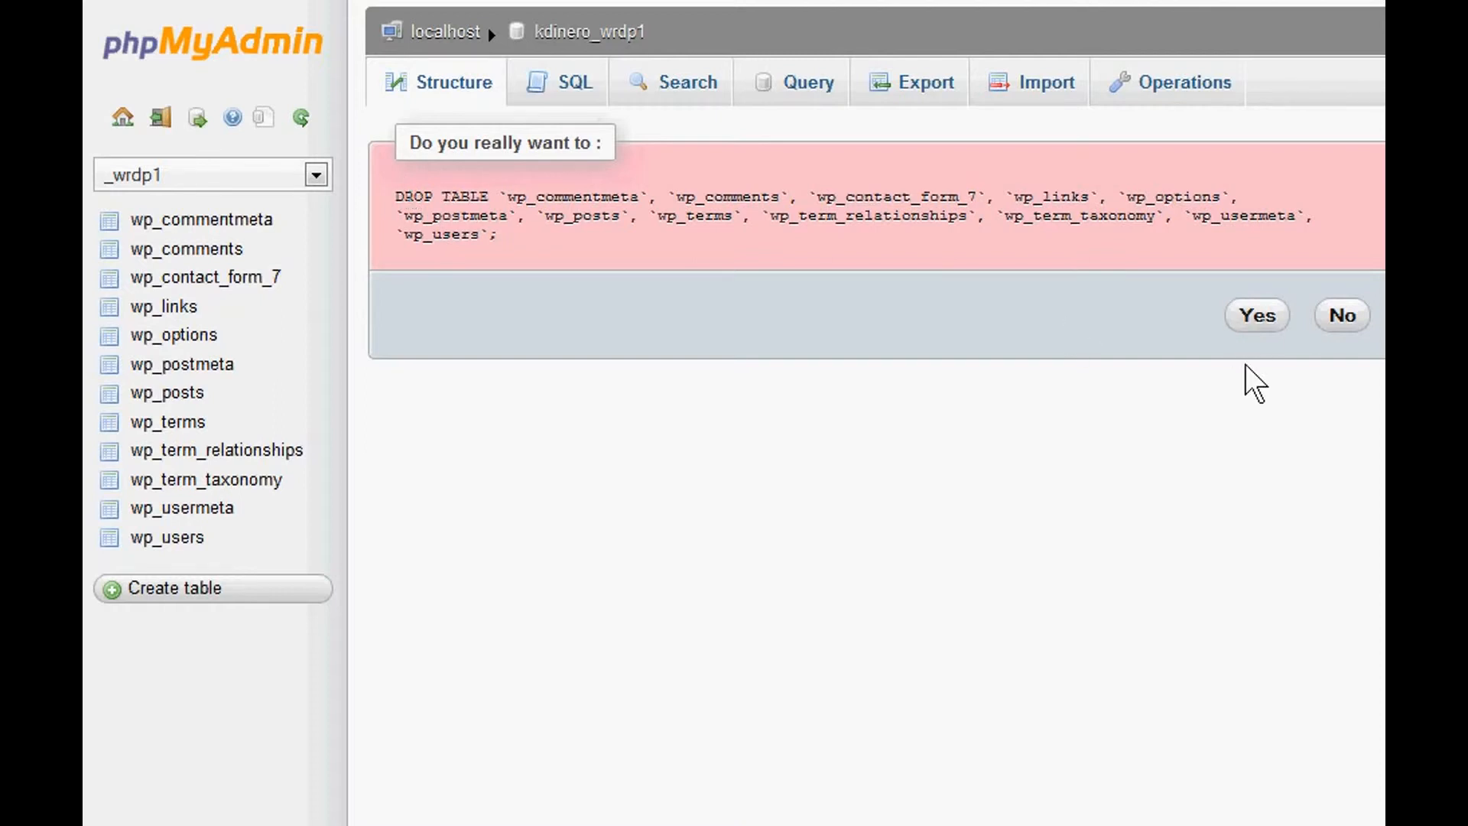
pyautogui.click(1257, 315)
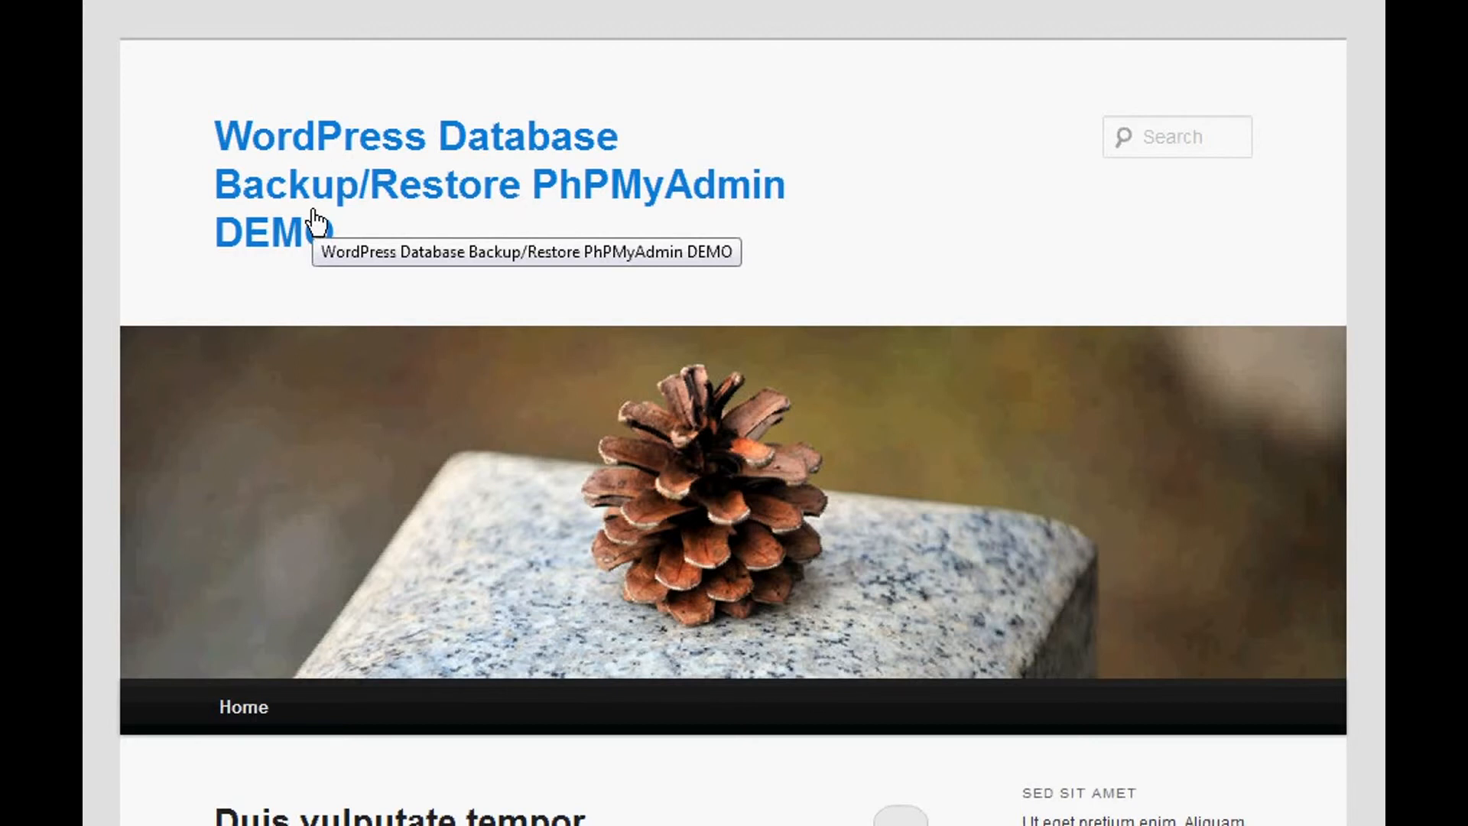
pyautogui.moveTo(322, 208)
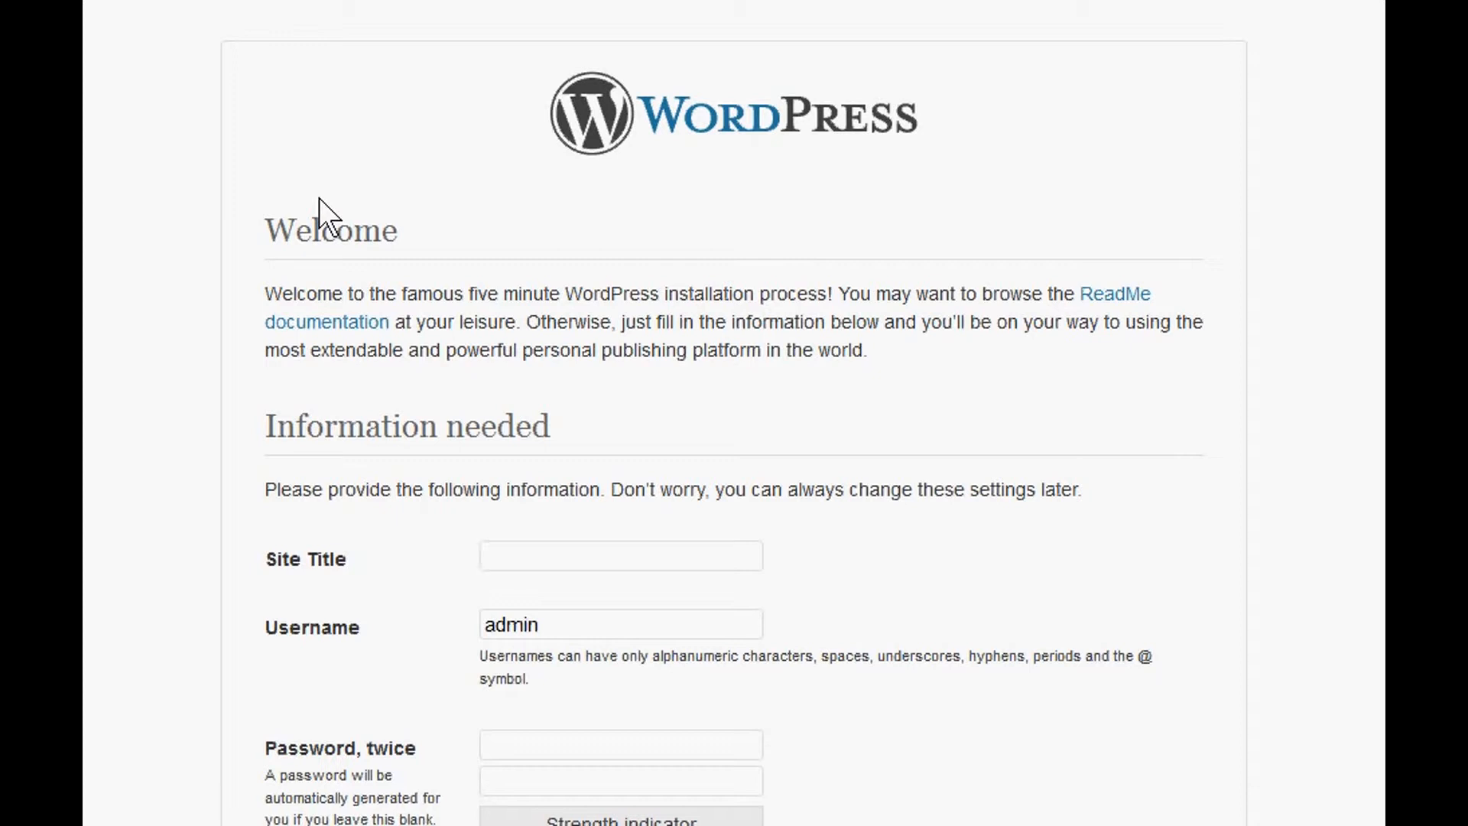
# Step: Reload the WordPress site, which now shows the installation welcome page
pyautogui.click(619, 555)
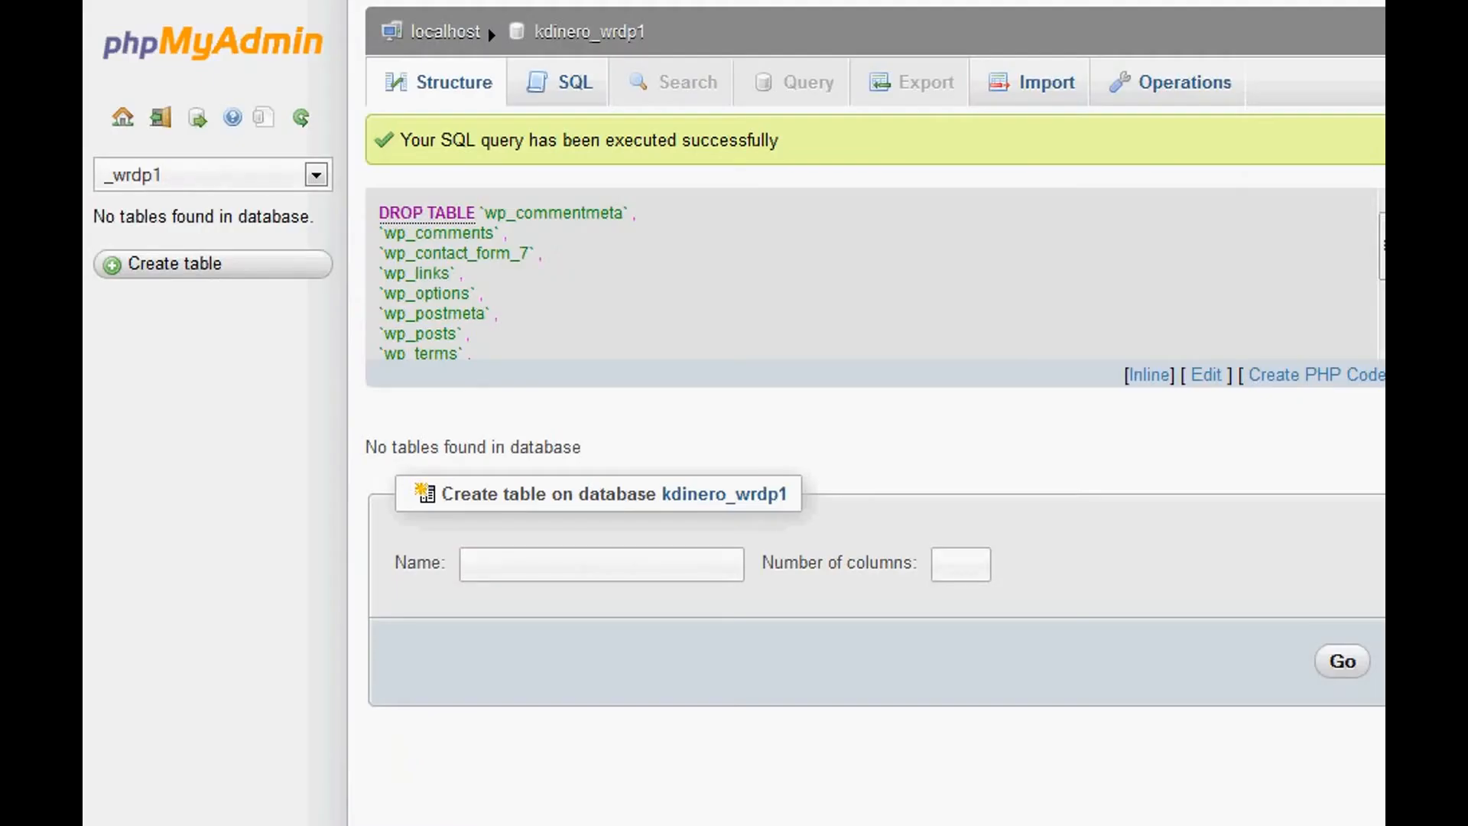
pyautogui.moveTo(292, 140)
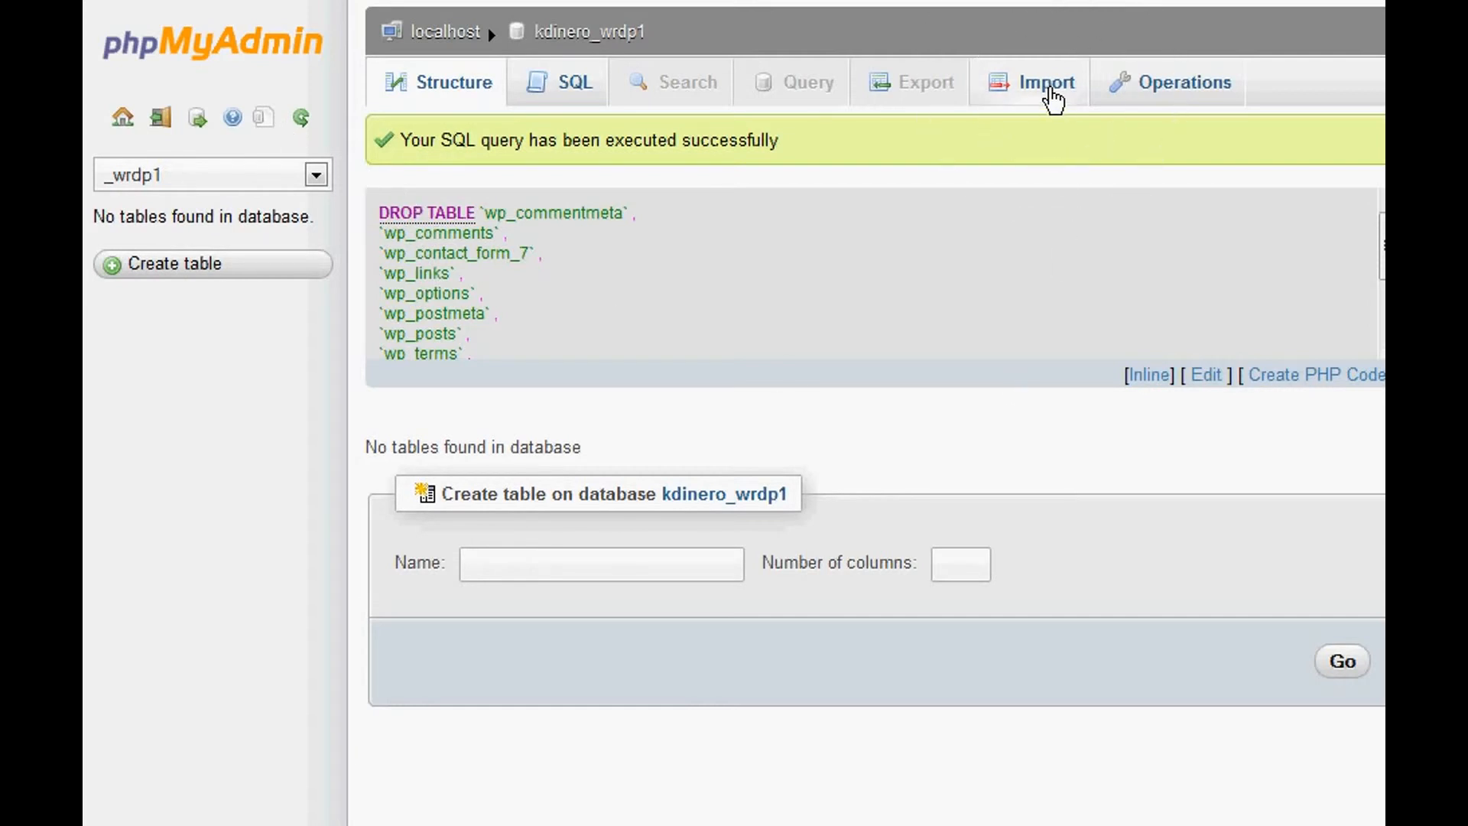
# Step: Switch to the Import page for the empty kdinero_wrdp1 database
pyautogui.click(1046, 82)
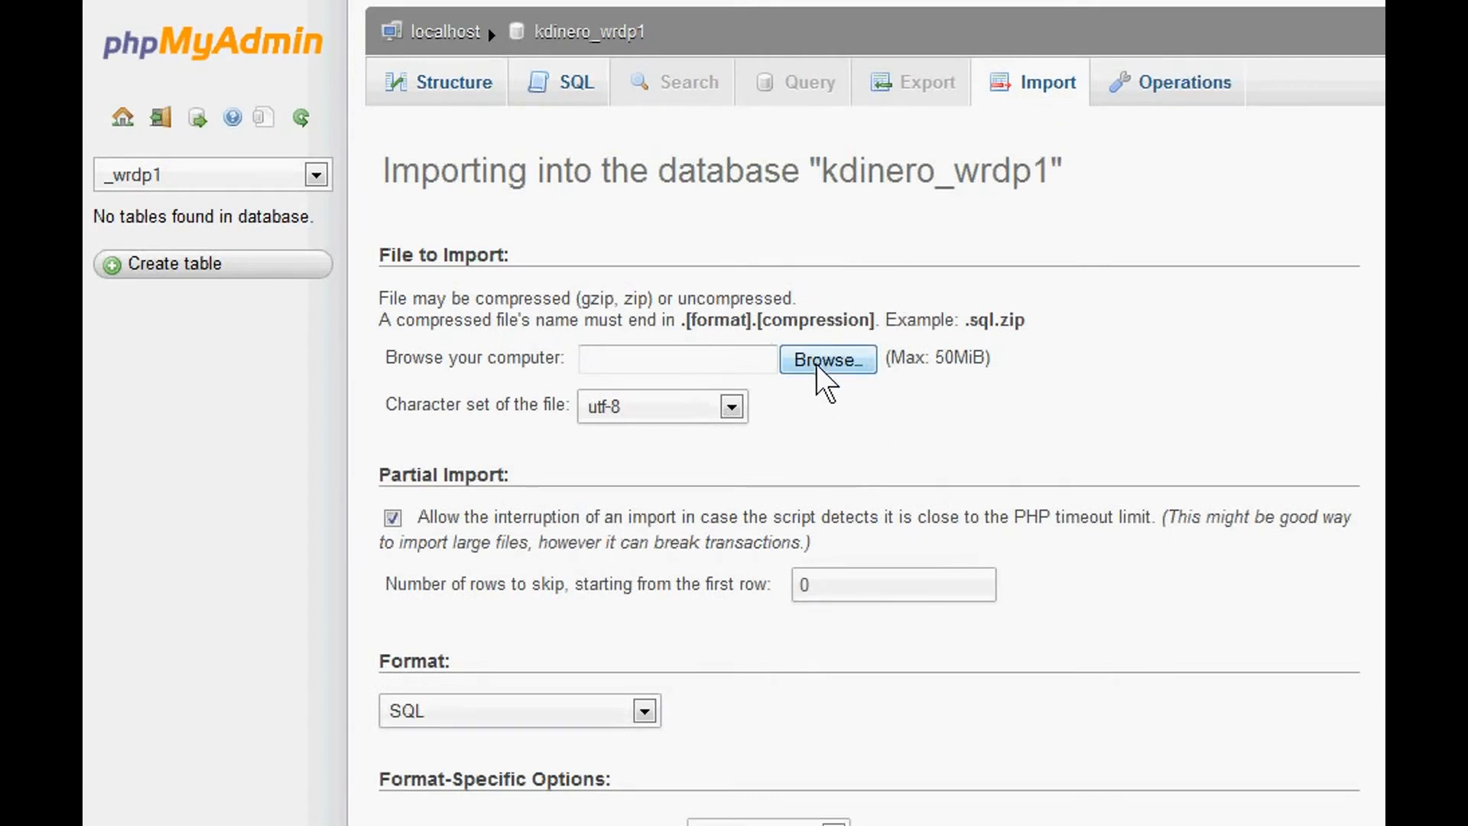
# Step: Choose kdinero_wrdp1.sql and run the import, restoring the twelve wp_ tables
pyautogui.click(826, 360)
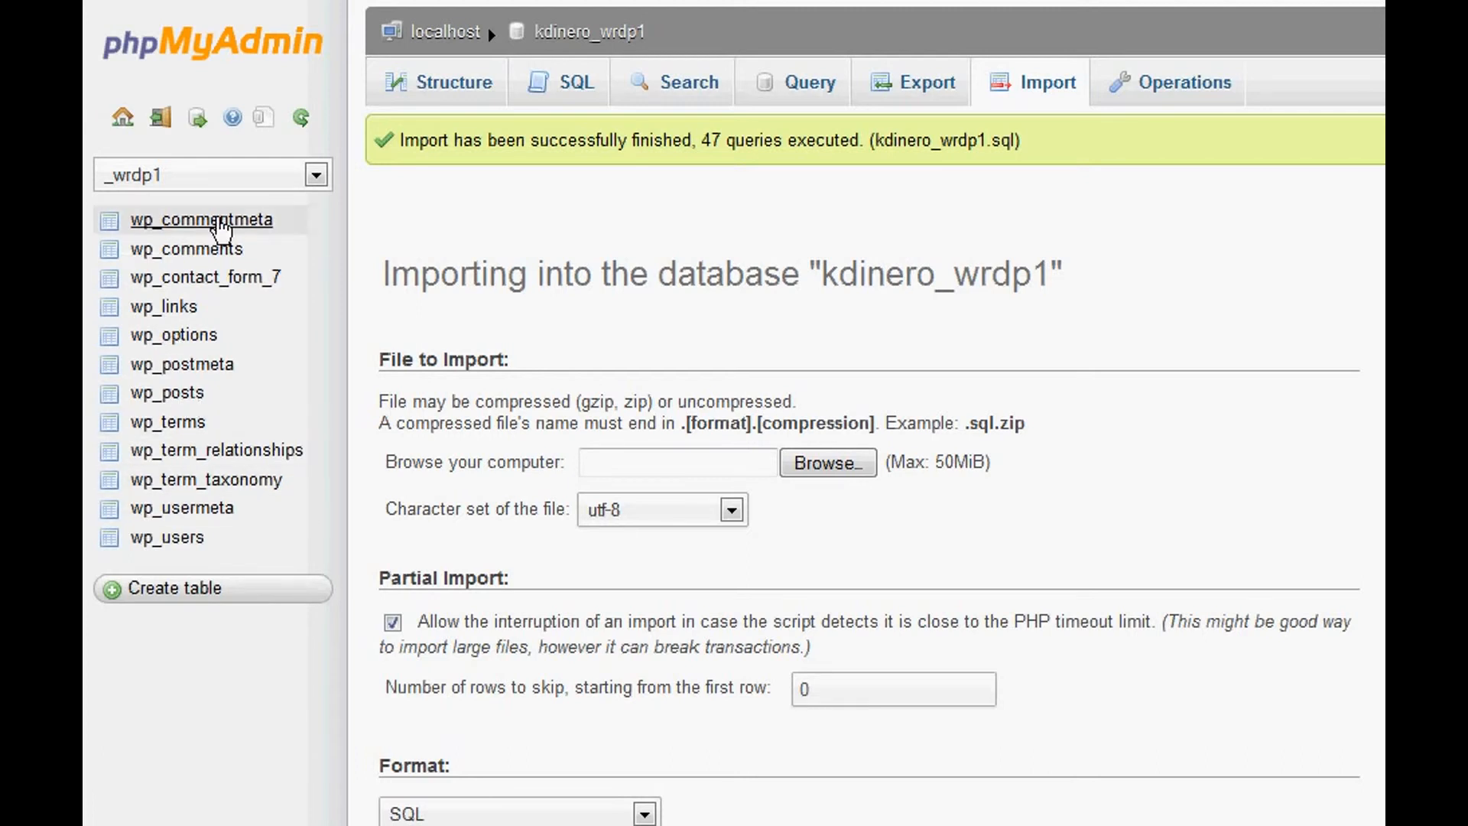
pyautogui.moveTo(197, 513)
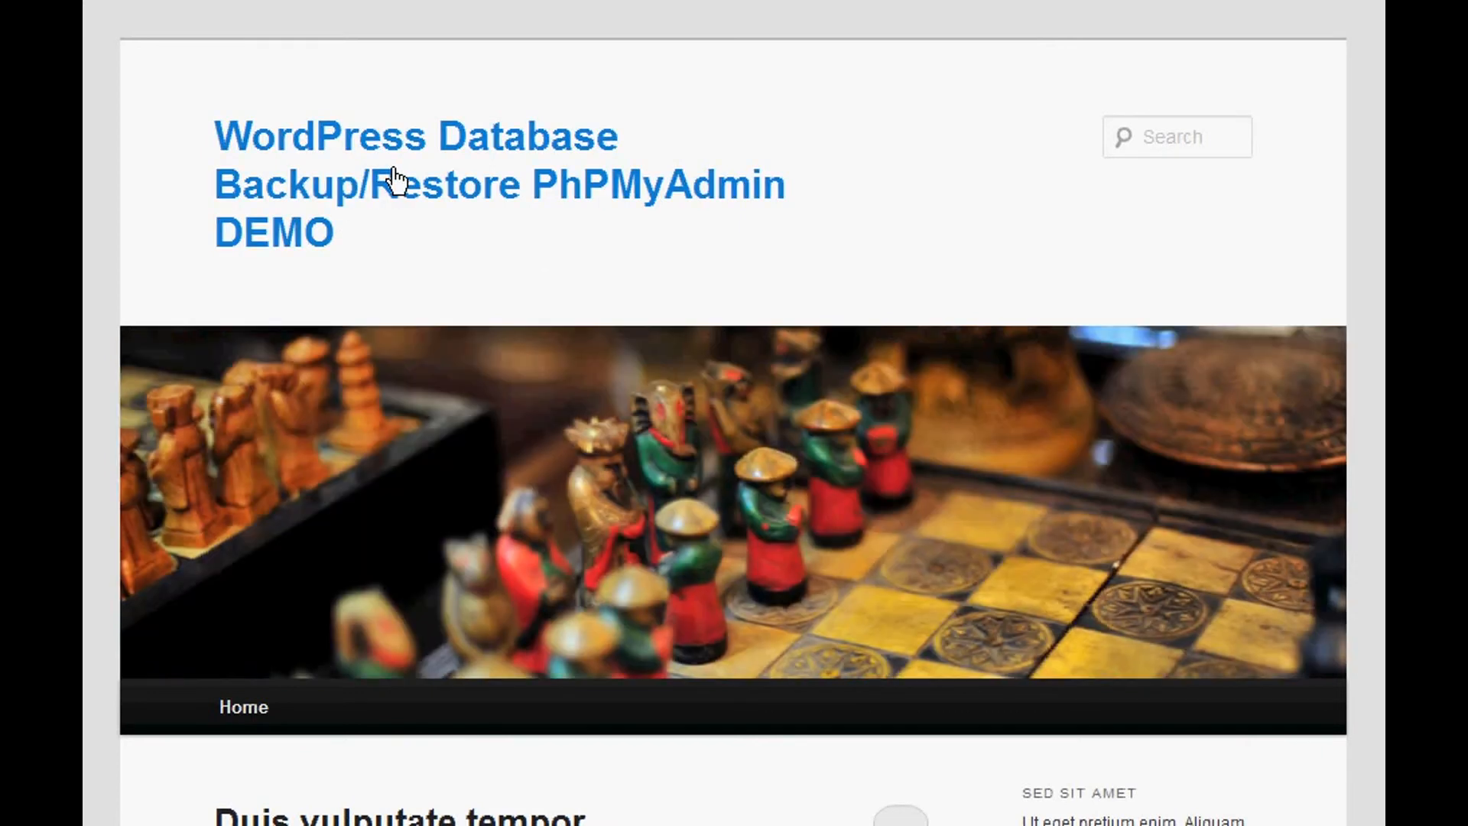
# Step: Scroll through the restored site to confirm the sample post, recent posts list and calendar display
pyautogui.scroll(-3)
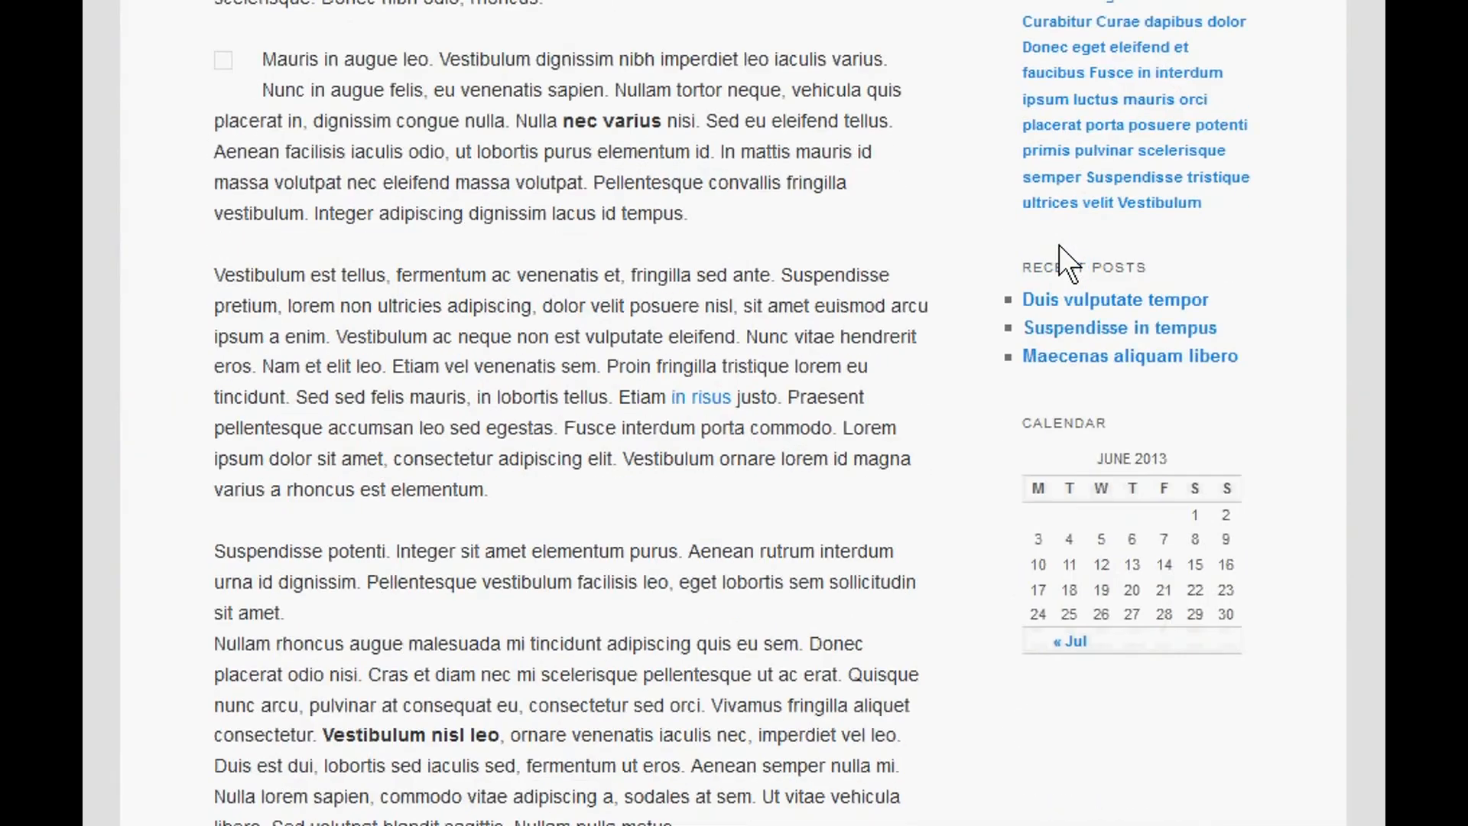
pyautogui.scroll(-3)
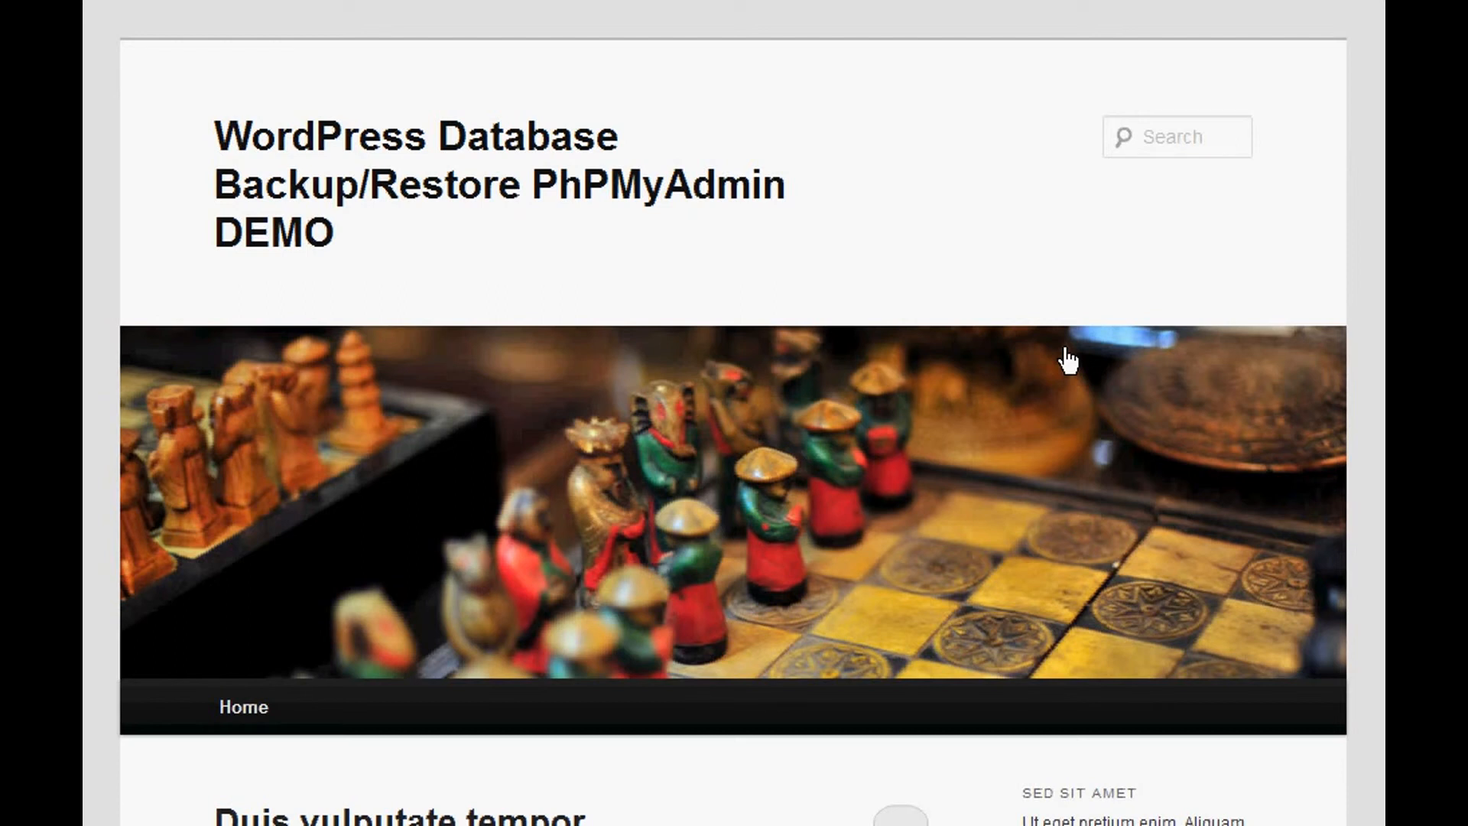
pyautogui.moveTo(485, 337)
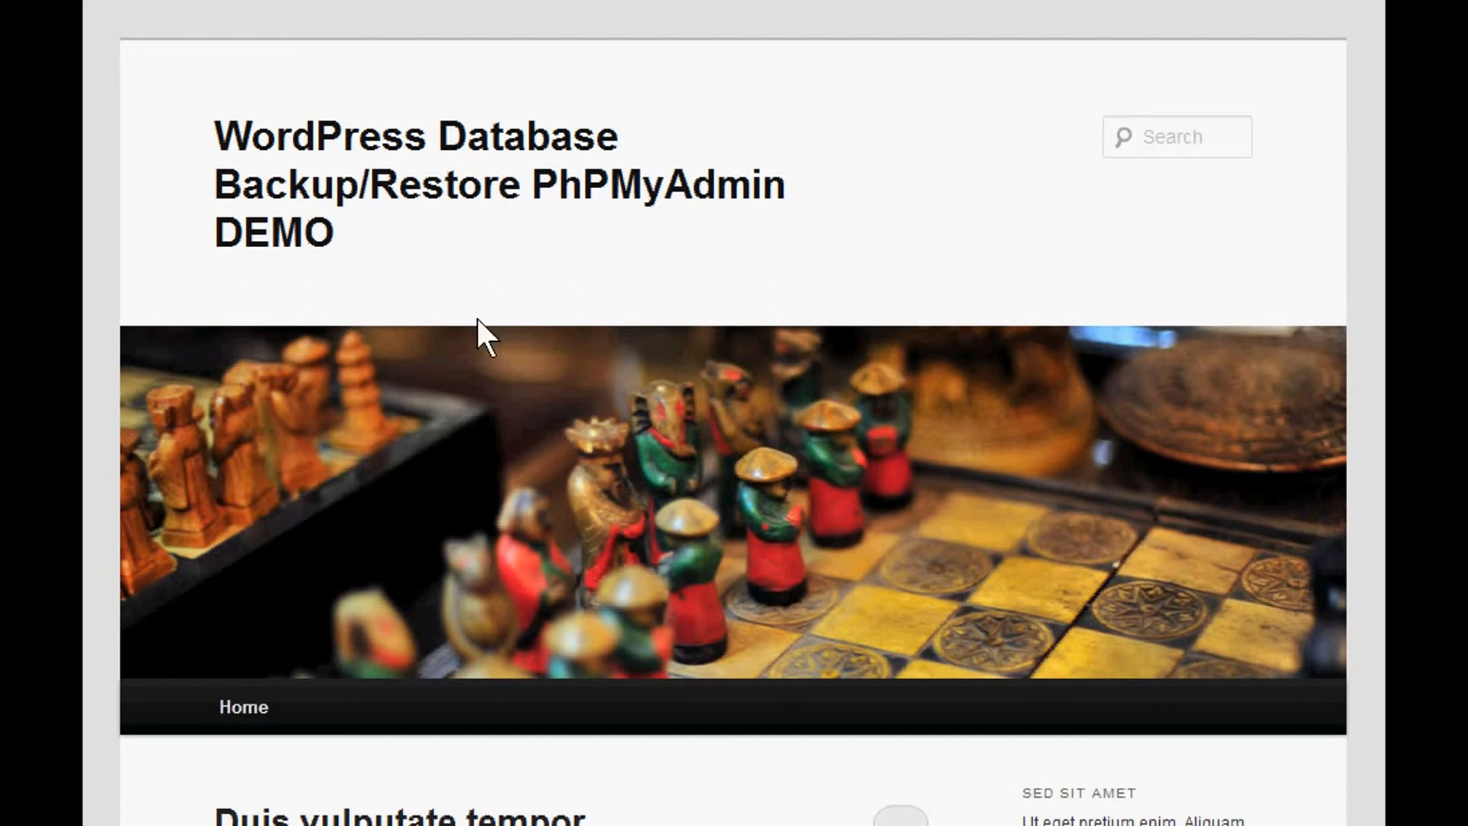